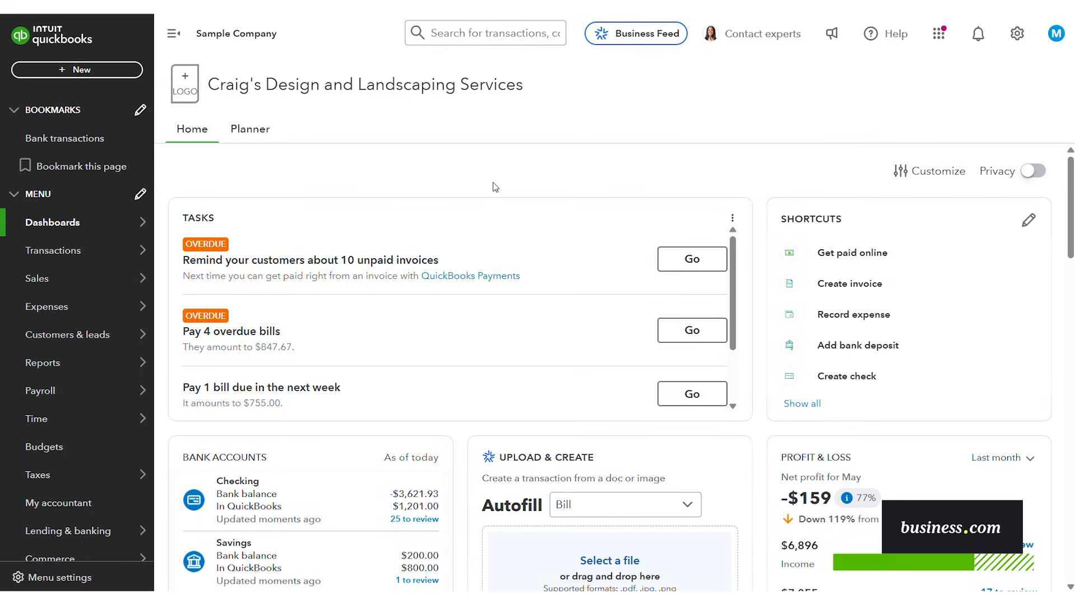
pyautogui.moveTo(261, 202)
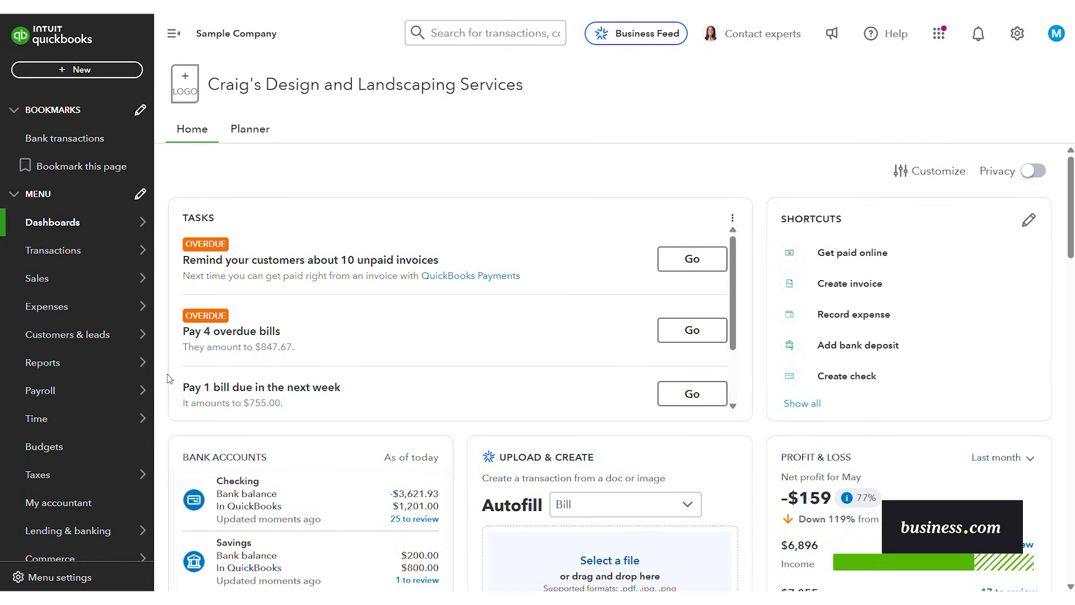
pyautogui.moveTo(310, 178)
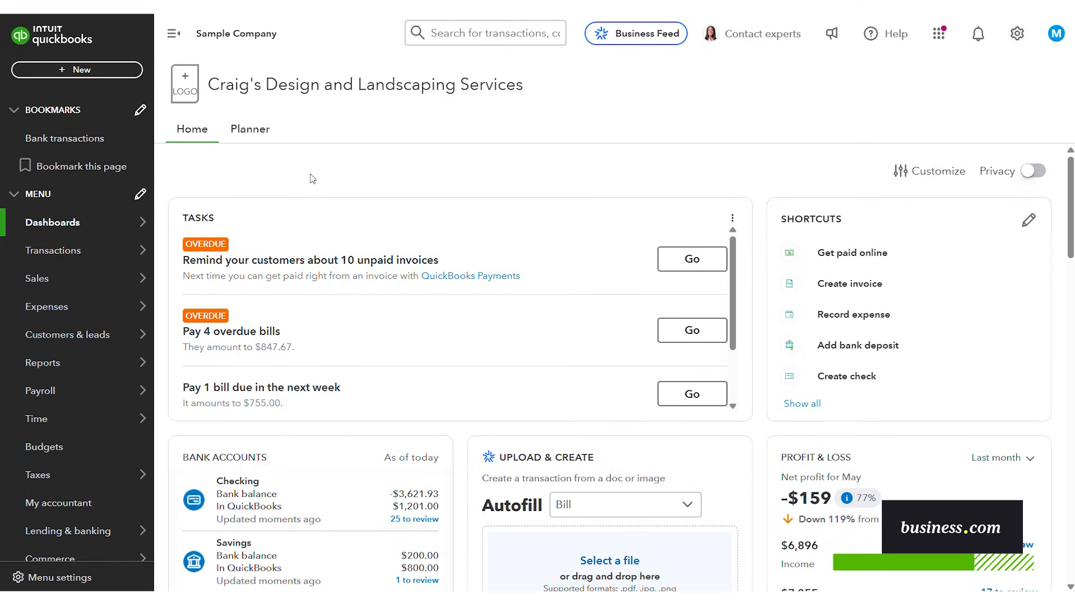
pyautogui.moveTo(318, 164)
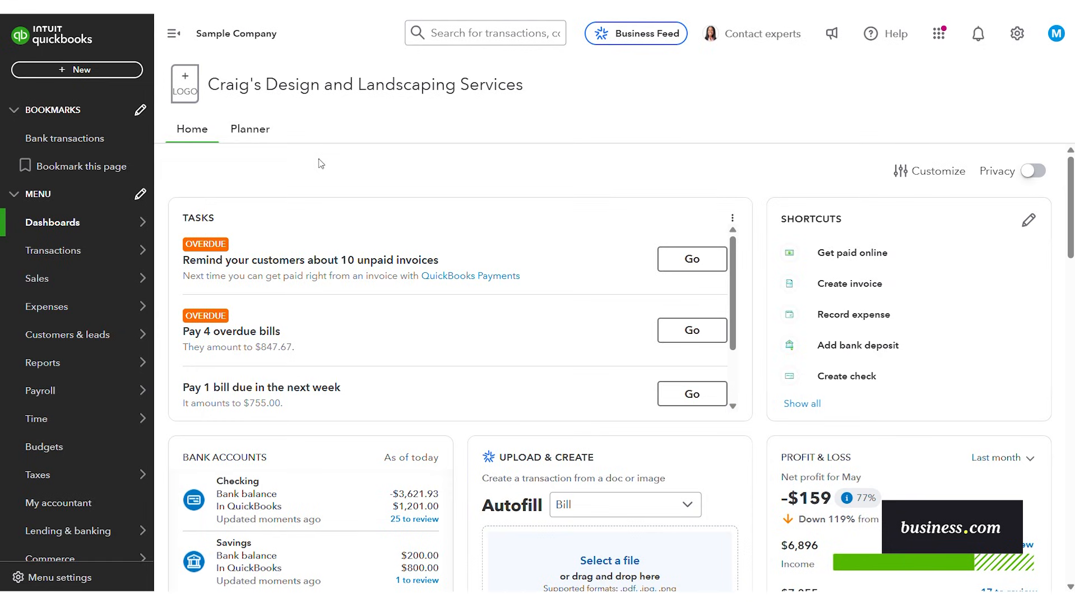
pyautogui.moveTo(460, 167)
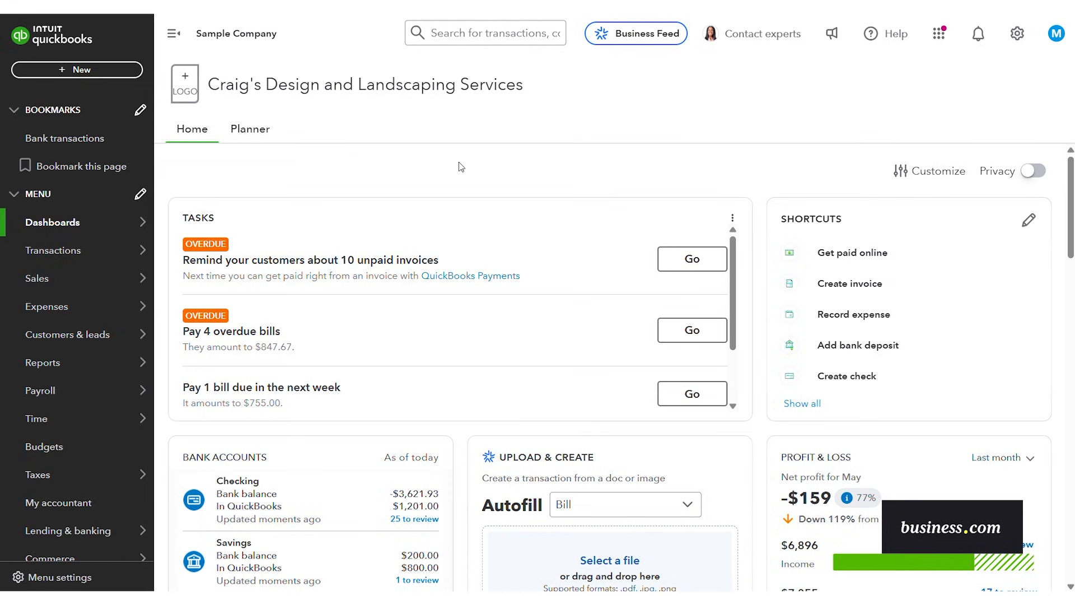
pyautogui.moveTo(426, 172)
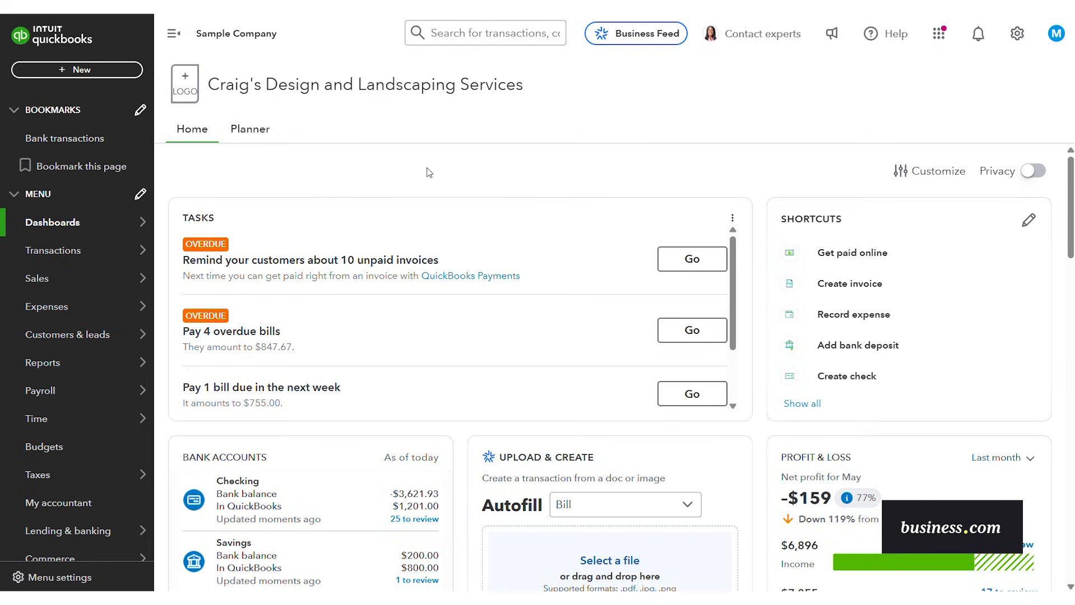
pyautogui.moveTo(460, 214)
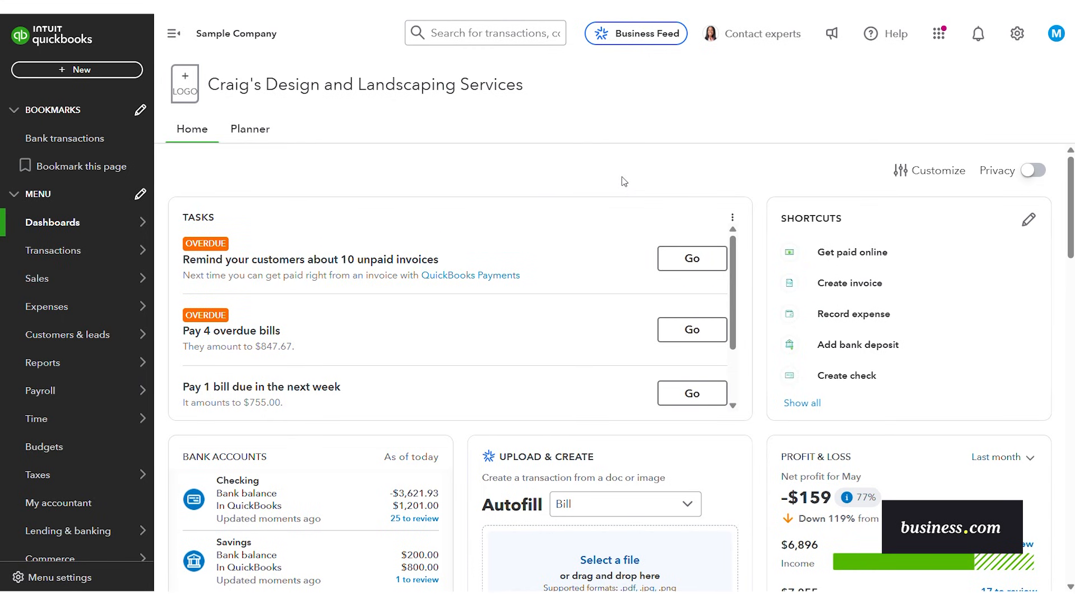
# - Show the list of account registers and look down through it
pyautogui.scroll(-3)
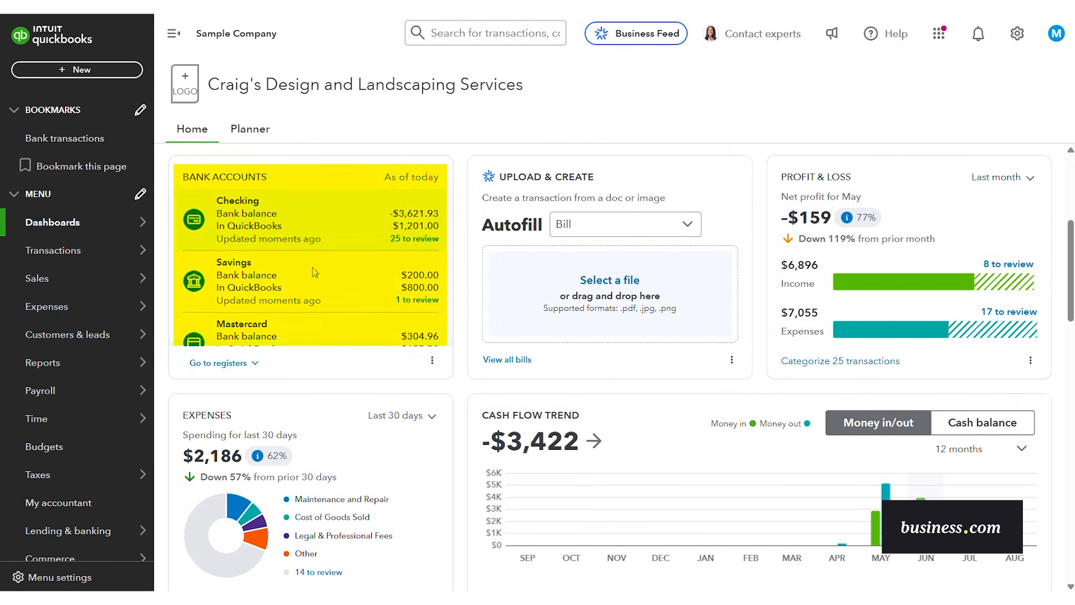
pyautogui.click(223, 363)
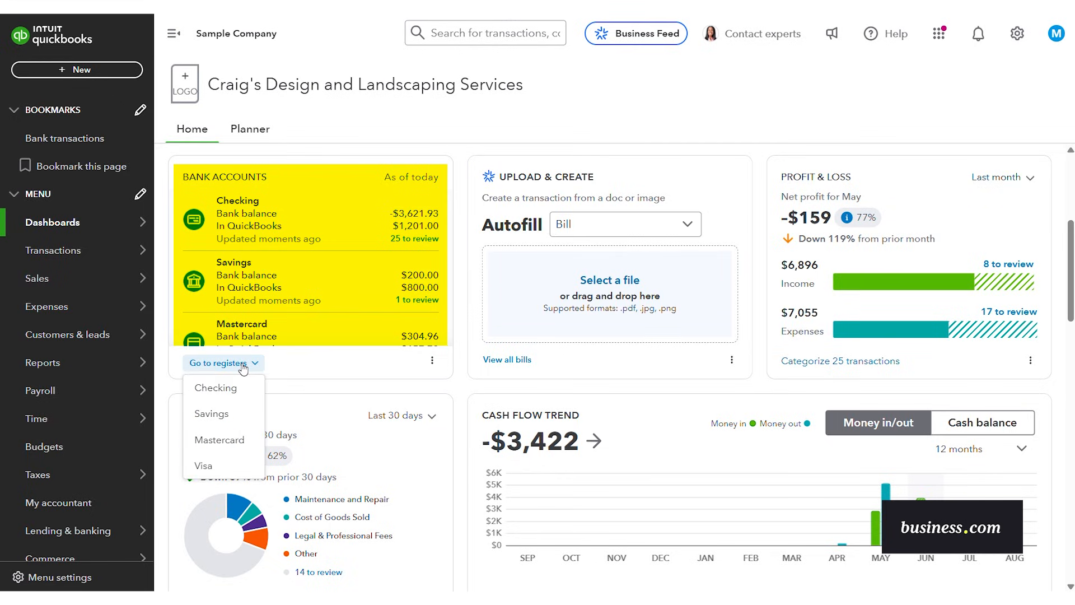
pyautogui.moveTo(216, 387)
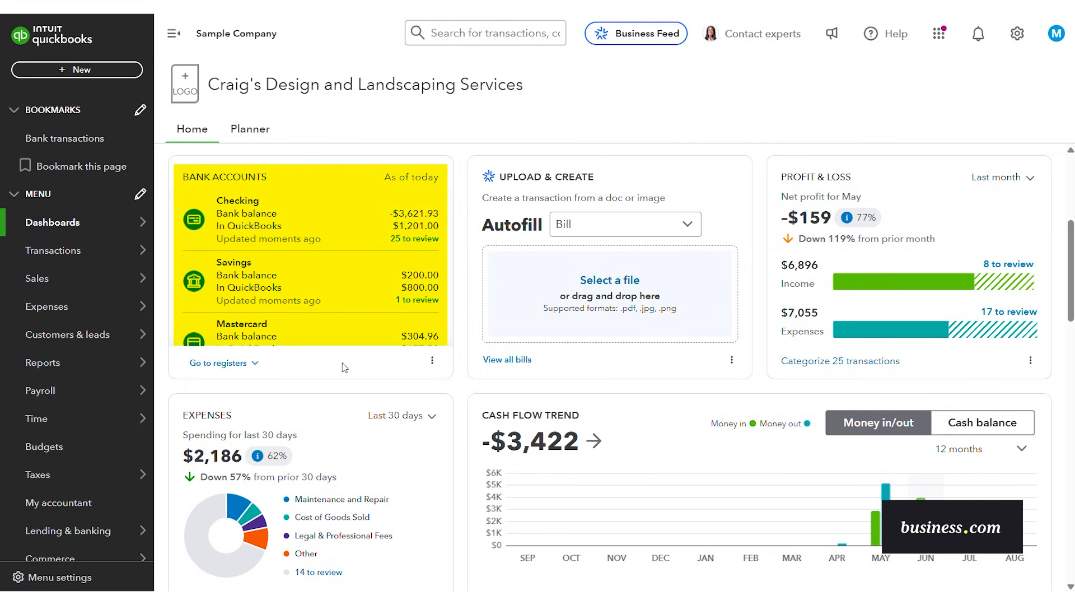
pyautogui.moveTo(844, 280)
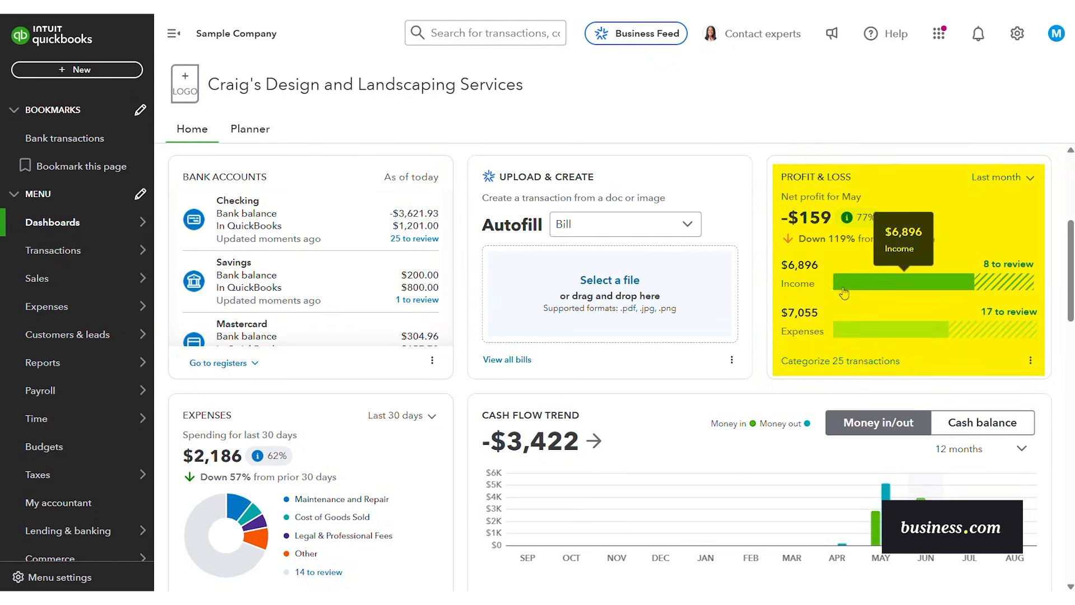
pyautogui.scroll(-3)
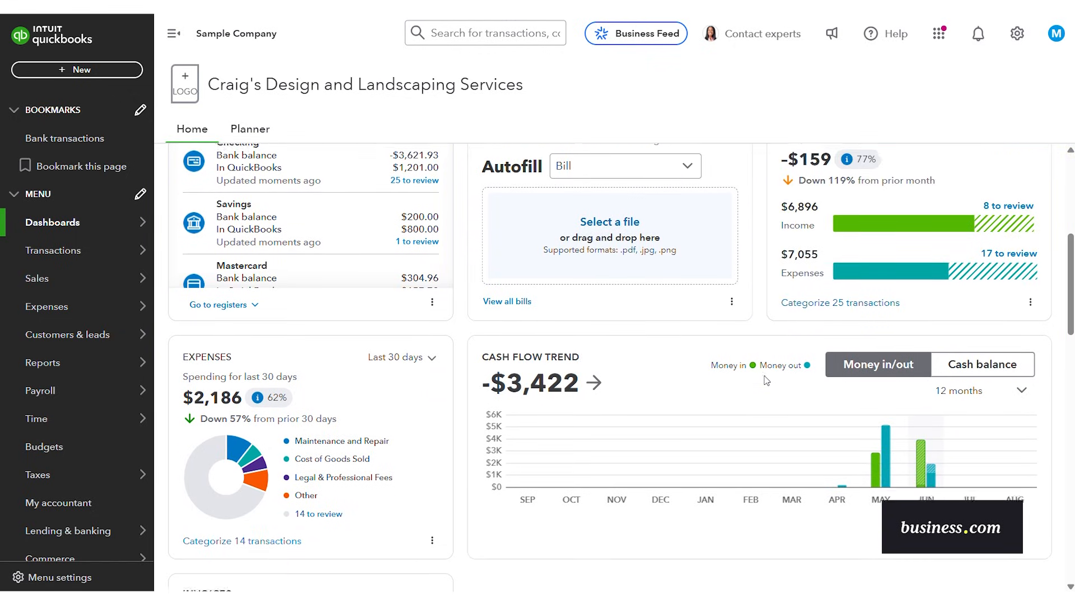
pyautogui.scroll(-3)
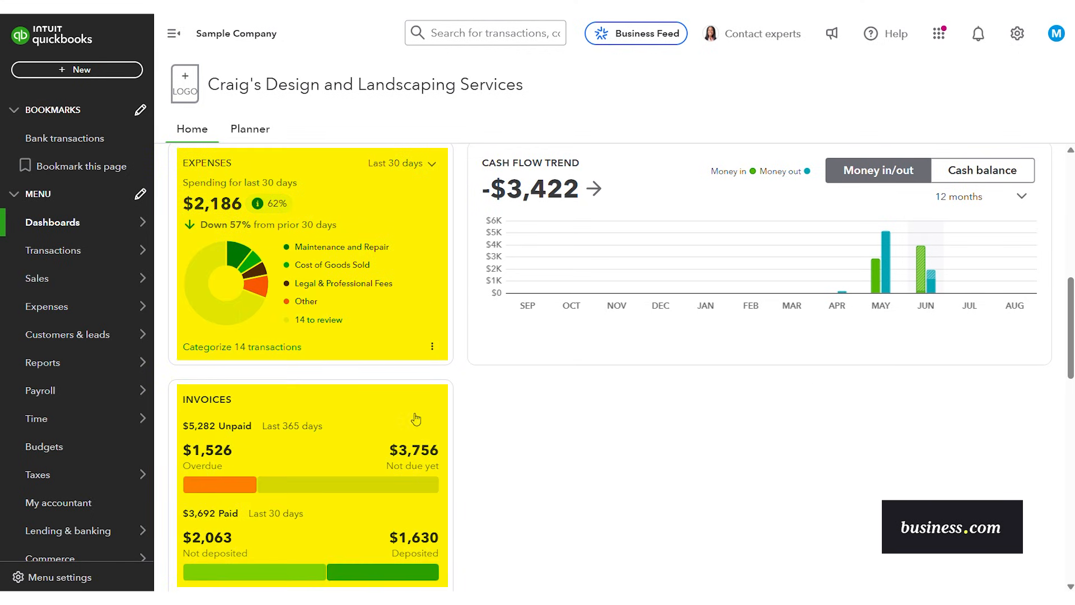
pyautogui.moveTo(527, 416)
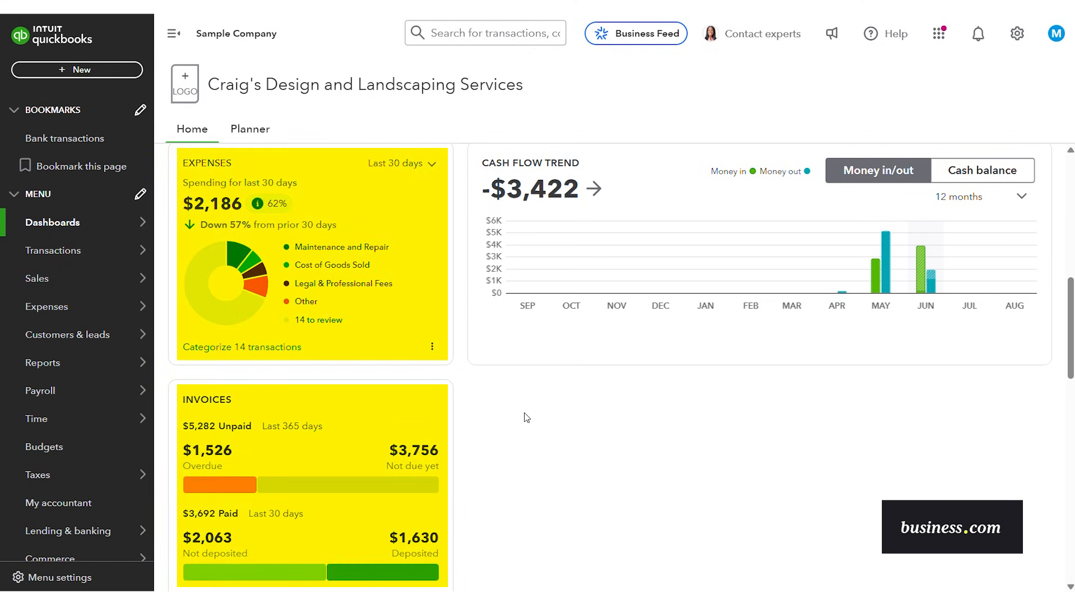
pyautogui.moveTo(527, 405)
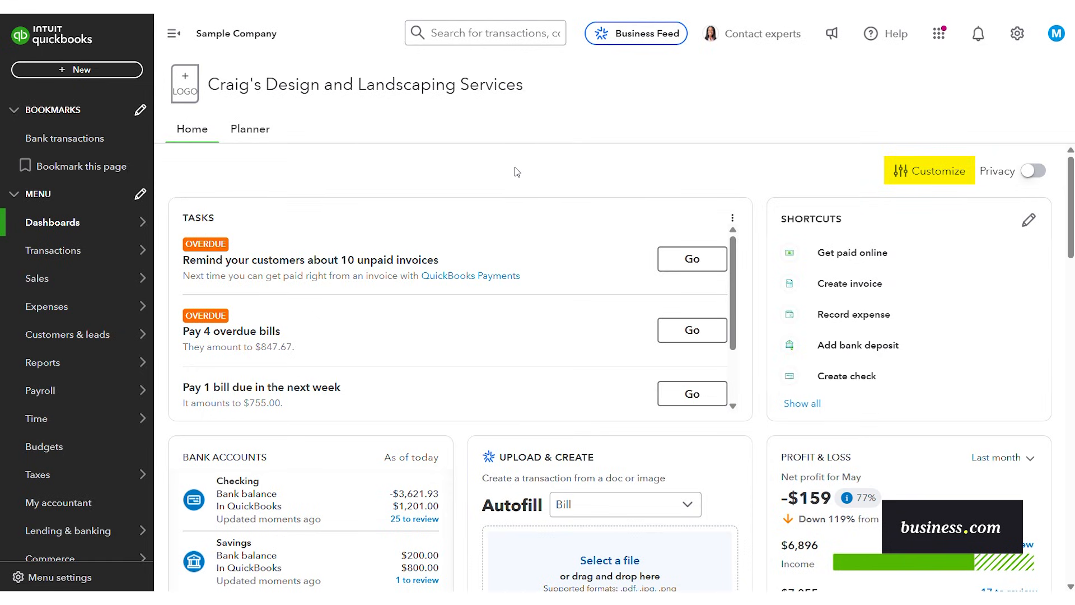
pyautogui.moveTo(501, 172)
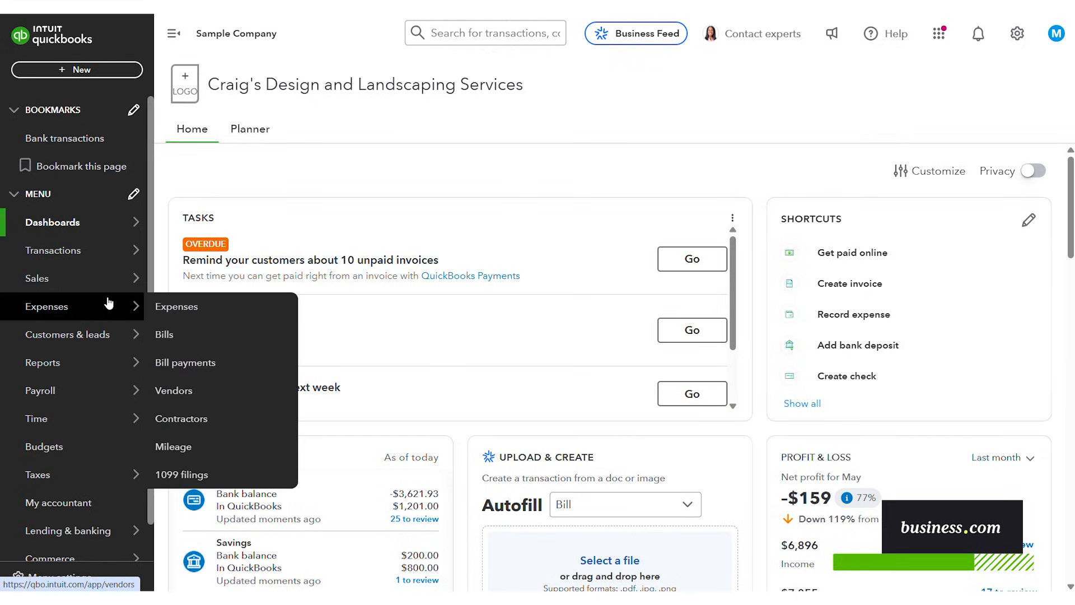
pyautogui.moveTo(37, 279)
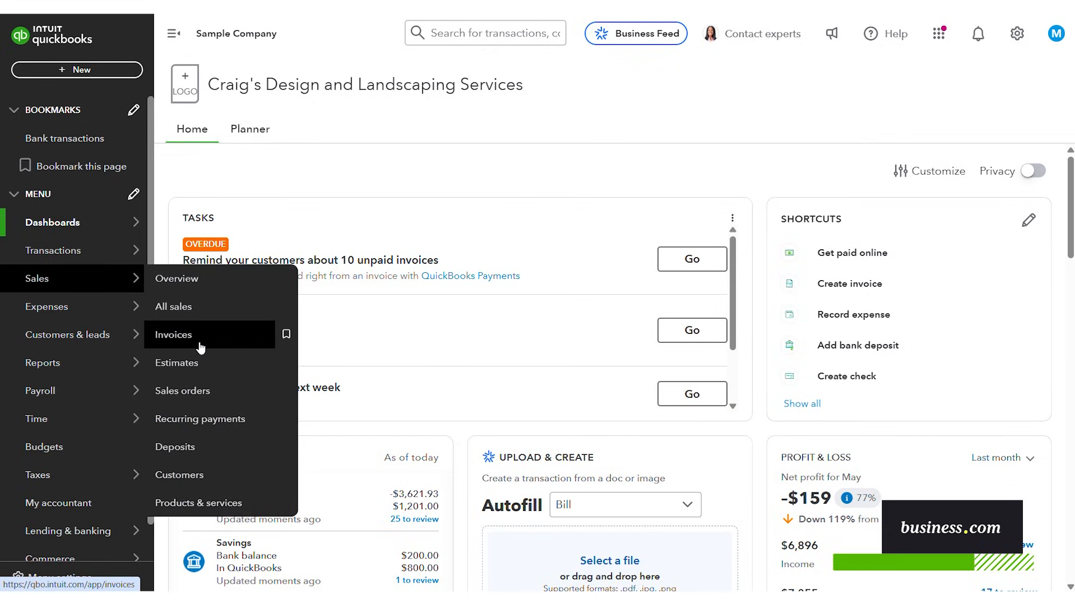
# - Show the Sales invoices list and scroll down to invoice 1037 for Sonnenschein Family Store
pyautogui.click(174, 335)
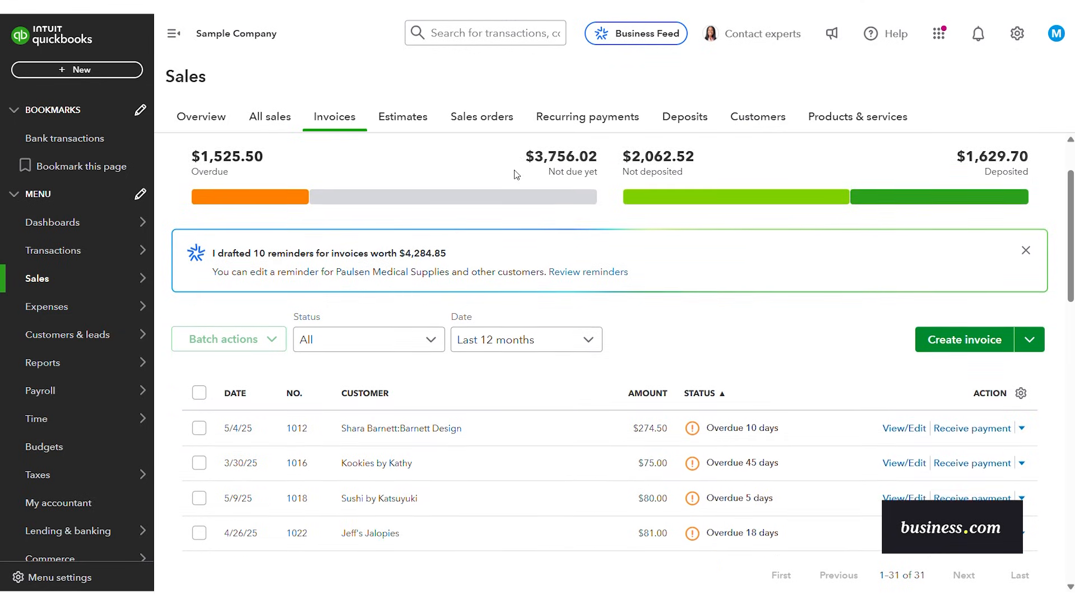
pyautogui.scroll(-3)
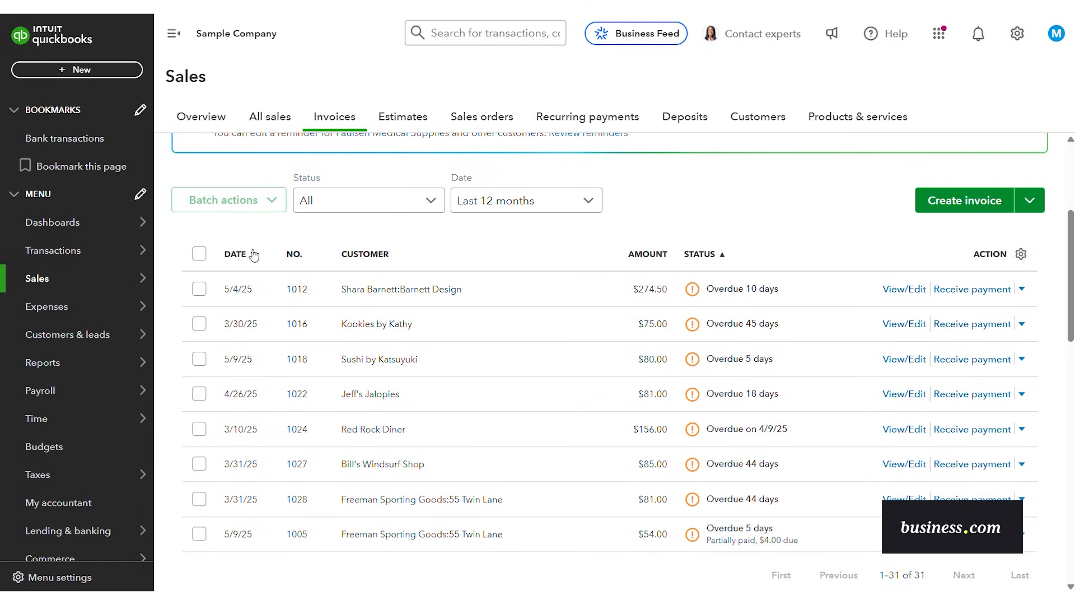
pyautogui.moveTo(745, 254)
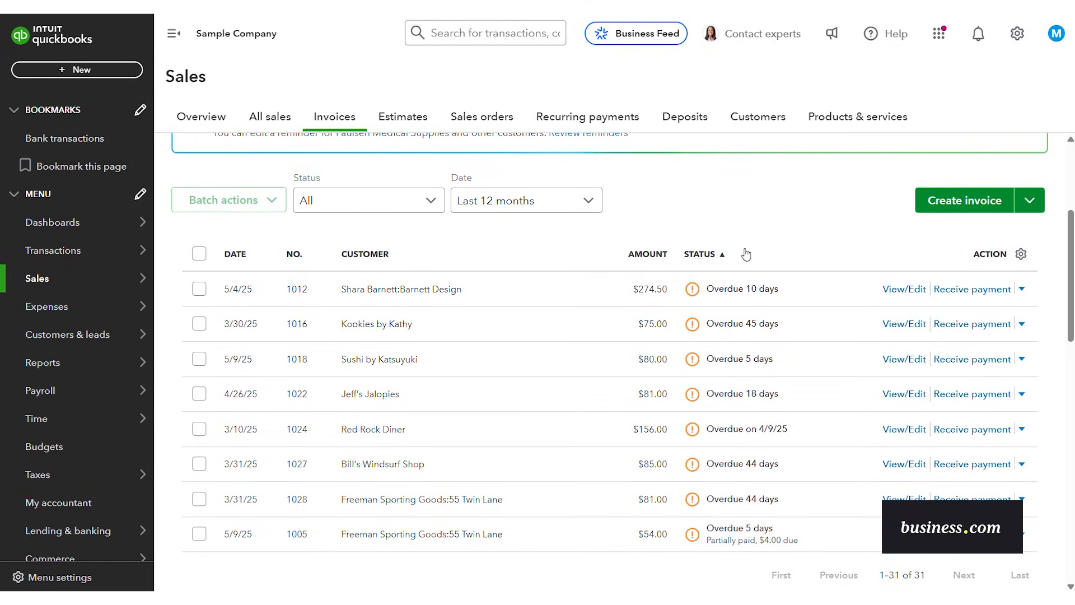
pyautogui.moveTo(797, 264)
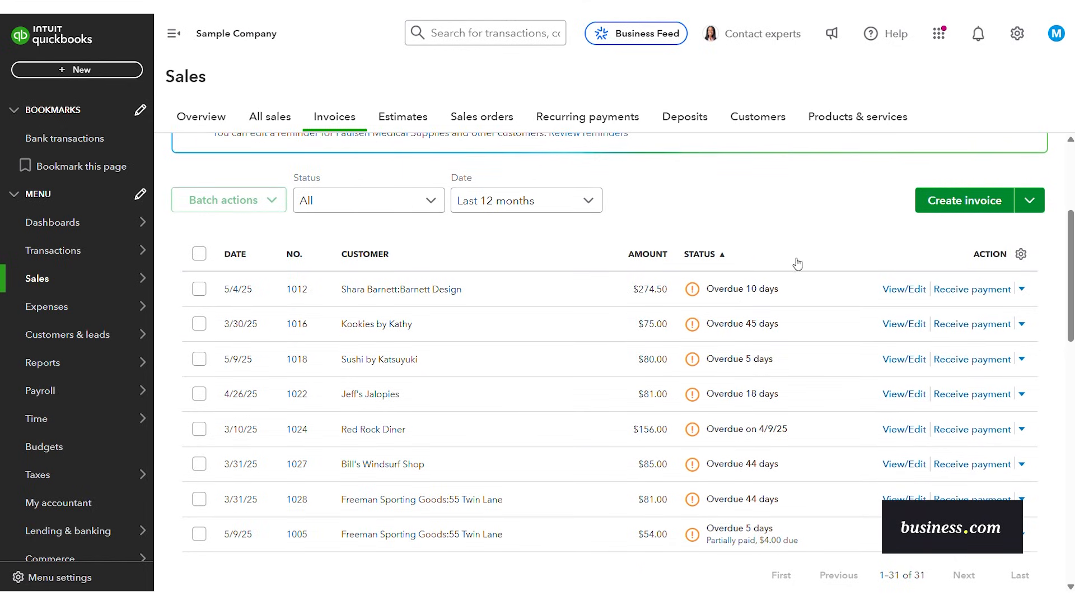
pyautogui.moveTo(801, 212)
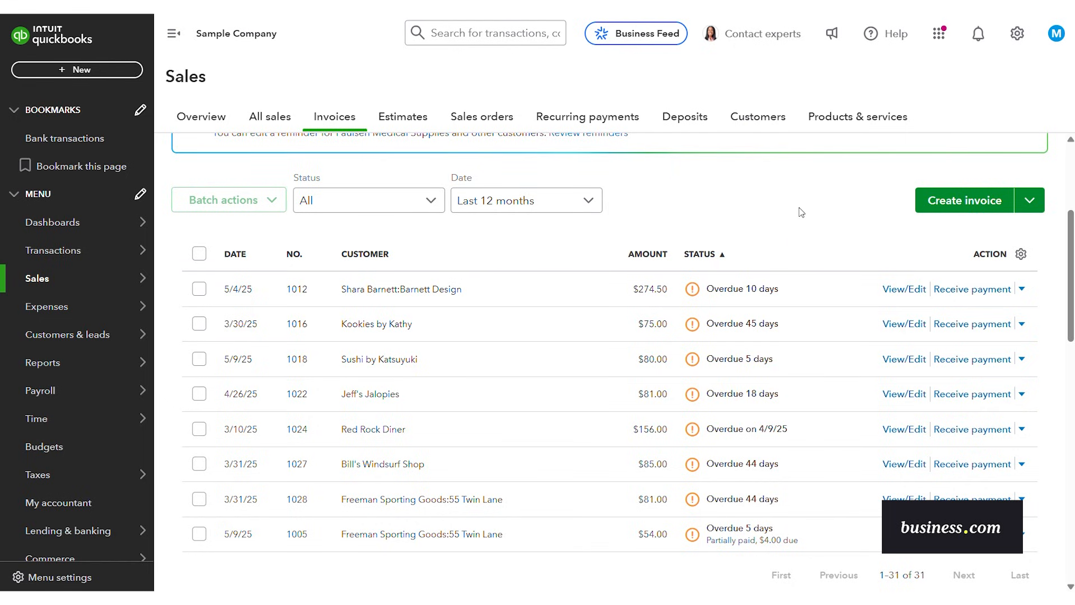
pyautogui.scroll(-3)
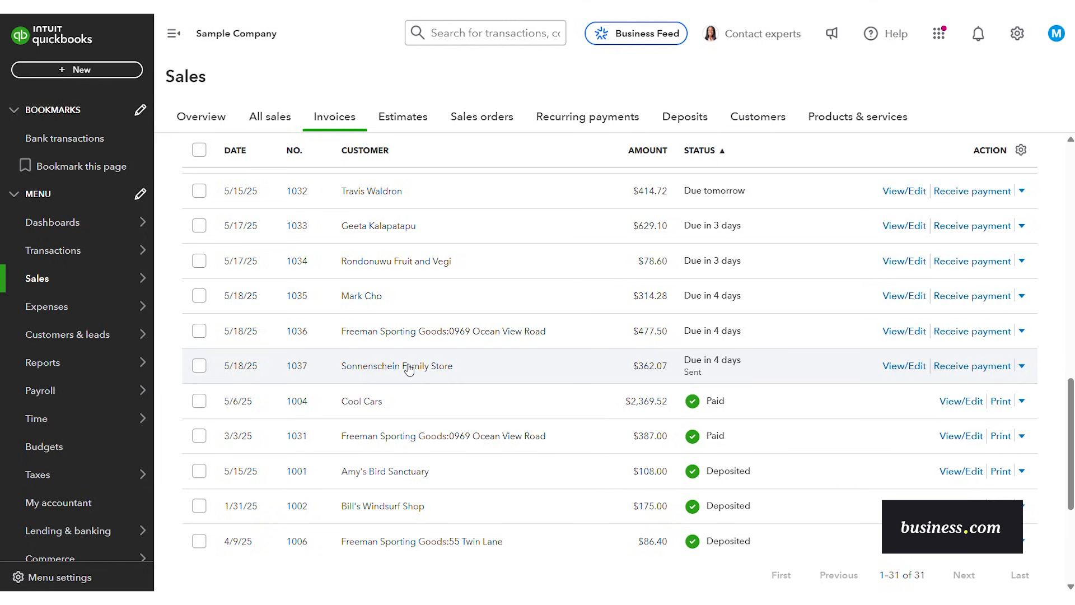
# - View invoice 1037's summary, close it, then bring the invoice into its edit view
pyautogui.click(396, 365)
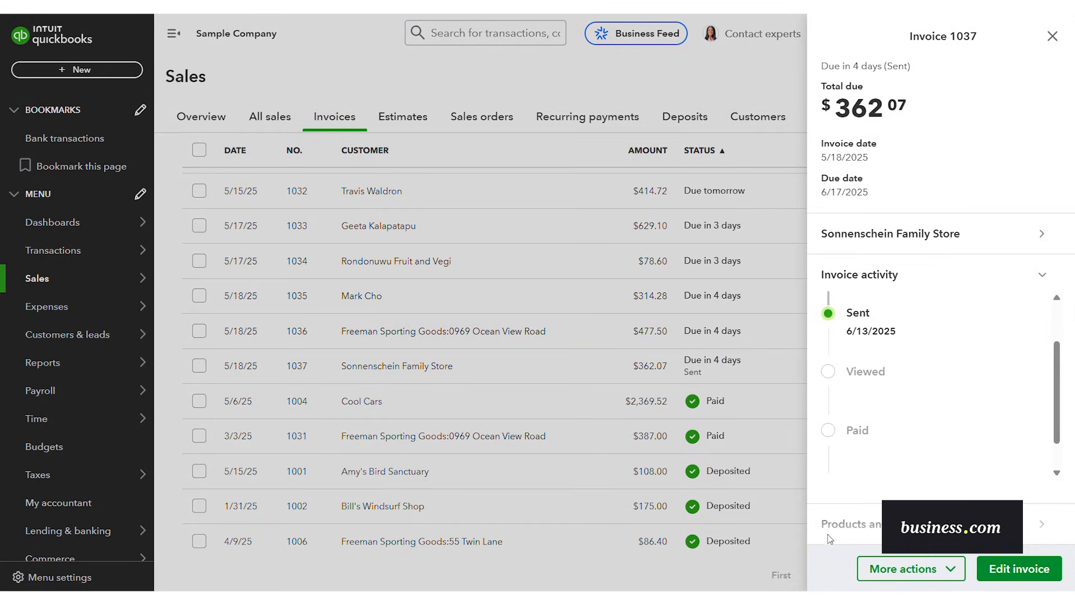
pyautogui.click(1052, 36)
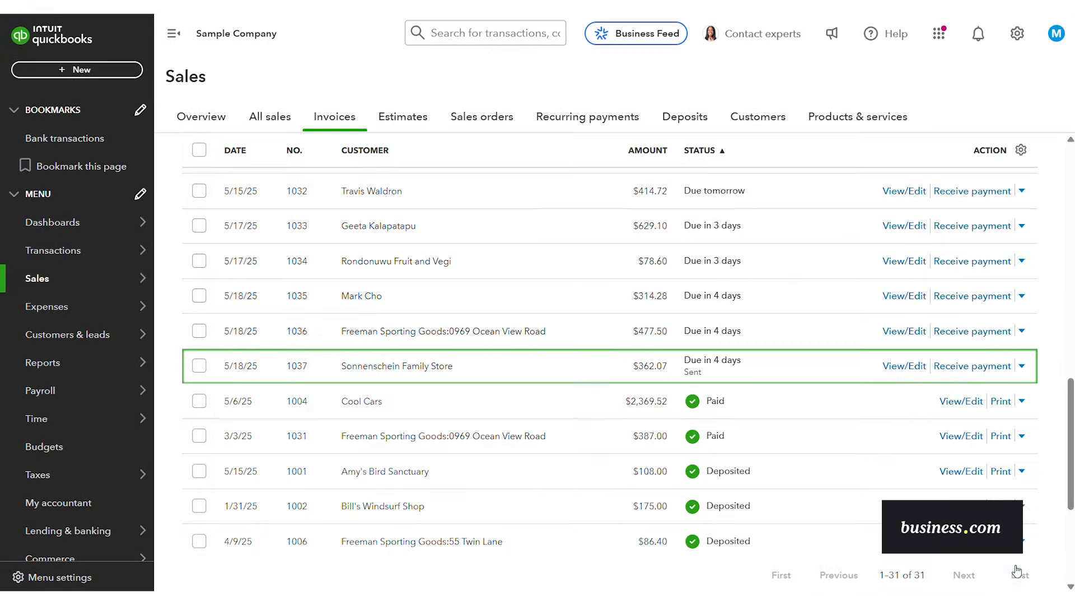
pyautogui.click(902, 365)
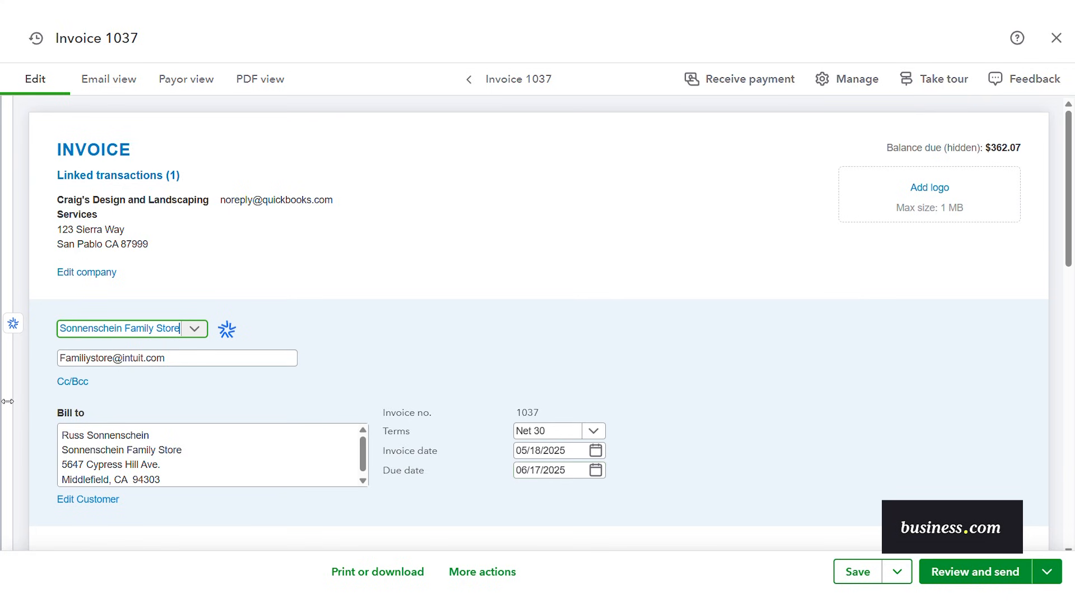
# - Review the Intuit Assist insights and close the AI assistant panel
pyautogui.click(13, 323)
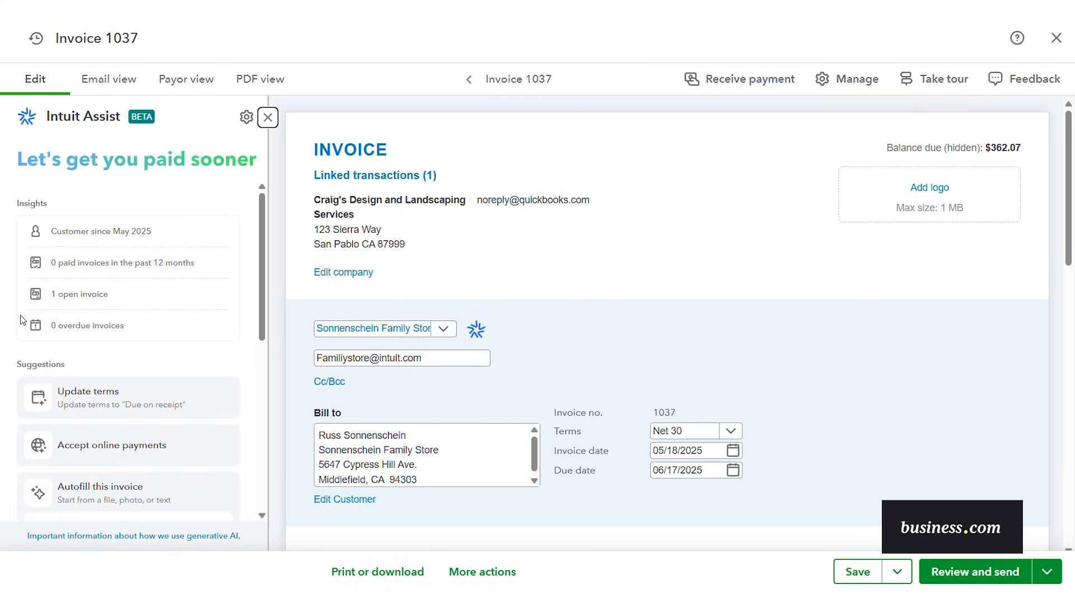
pyautogui.moveTo(61, 135)
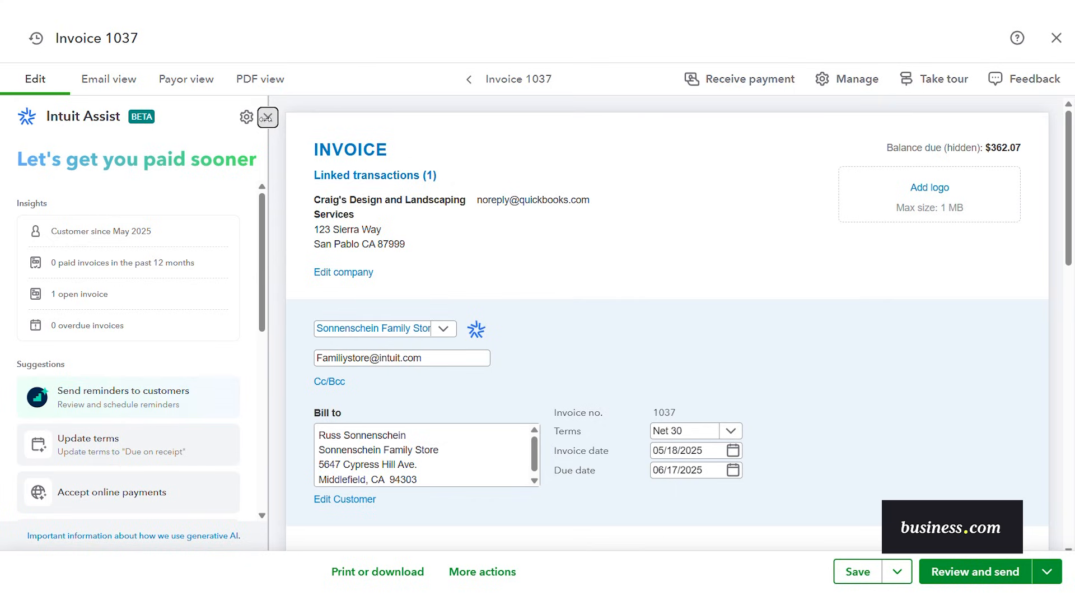
pyautogui.click(267, 116)
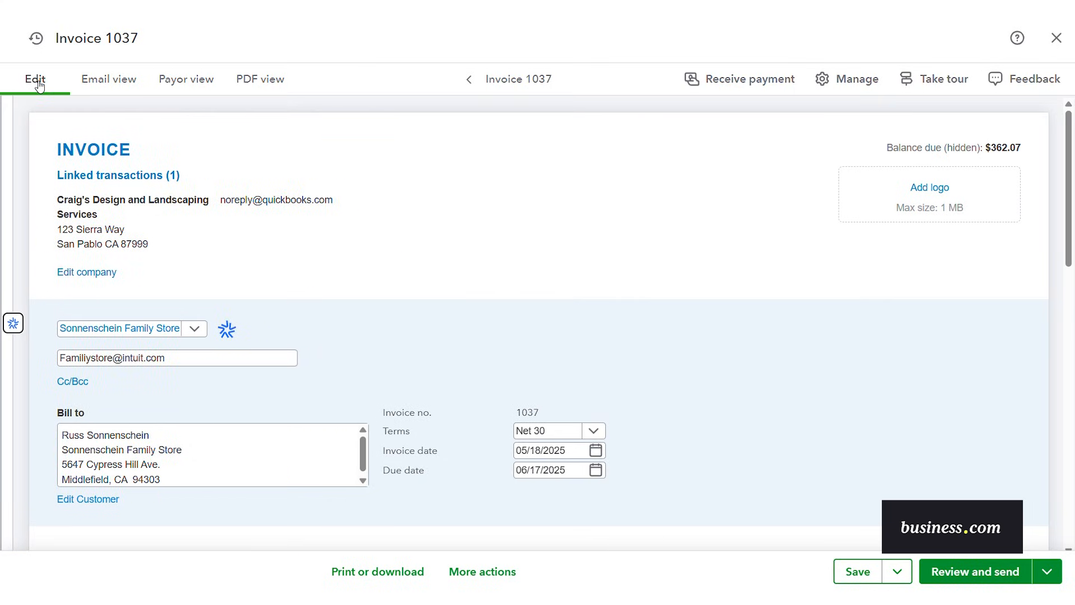
# - Preview invoice 1037 as email, payor page and PDF, then return to editing it
pyautogui.click(107, 79)
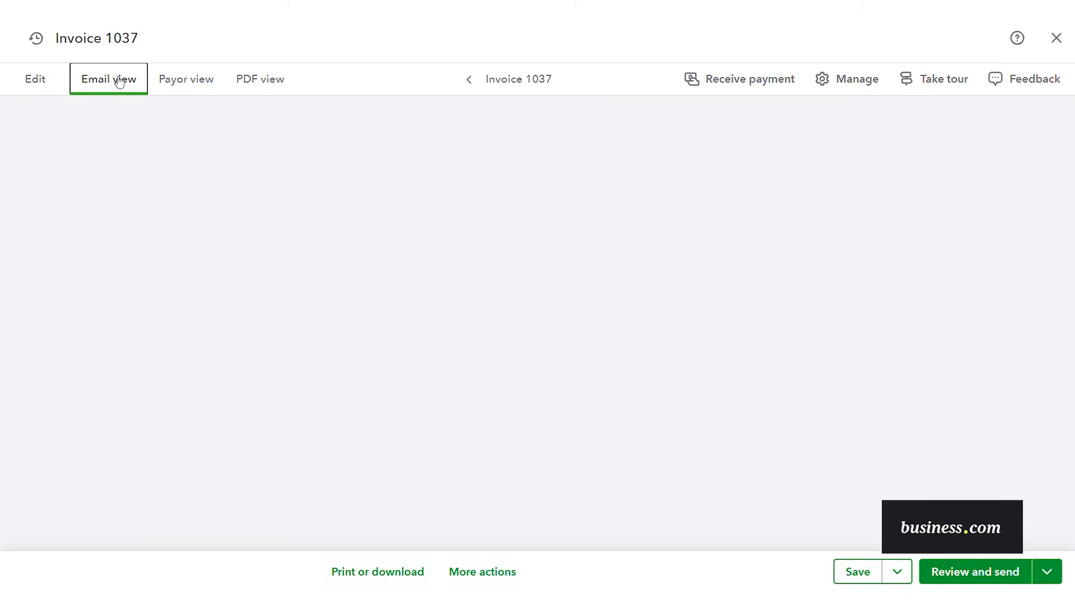
pyautogui.click(107, 78)
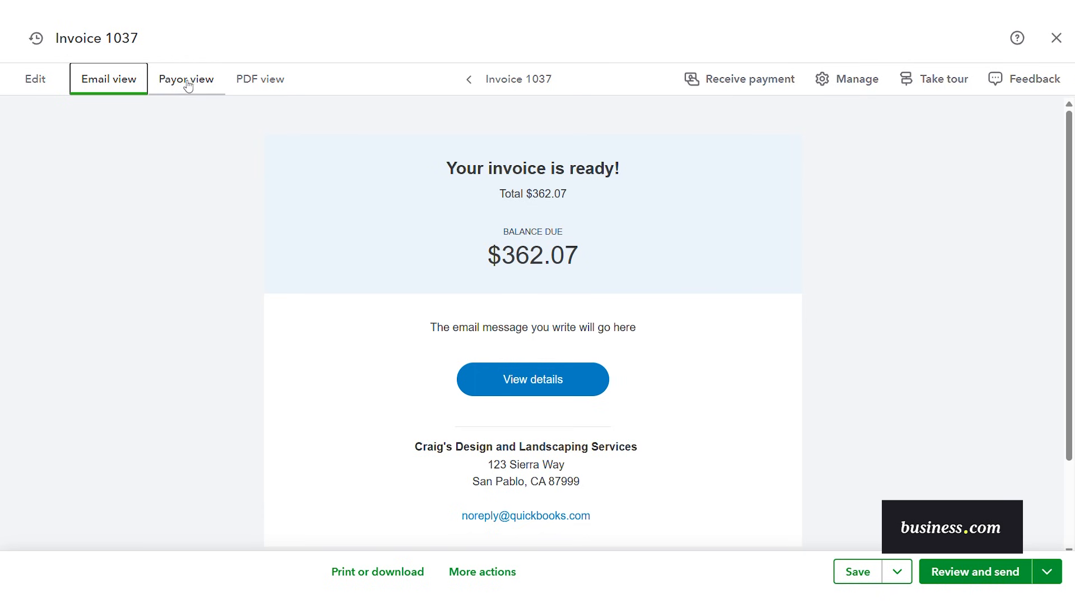
pyautogui.click(185, 78)
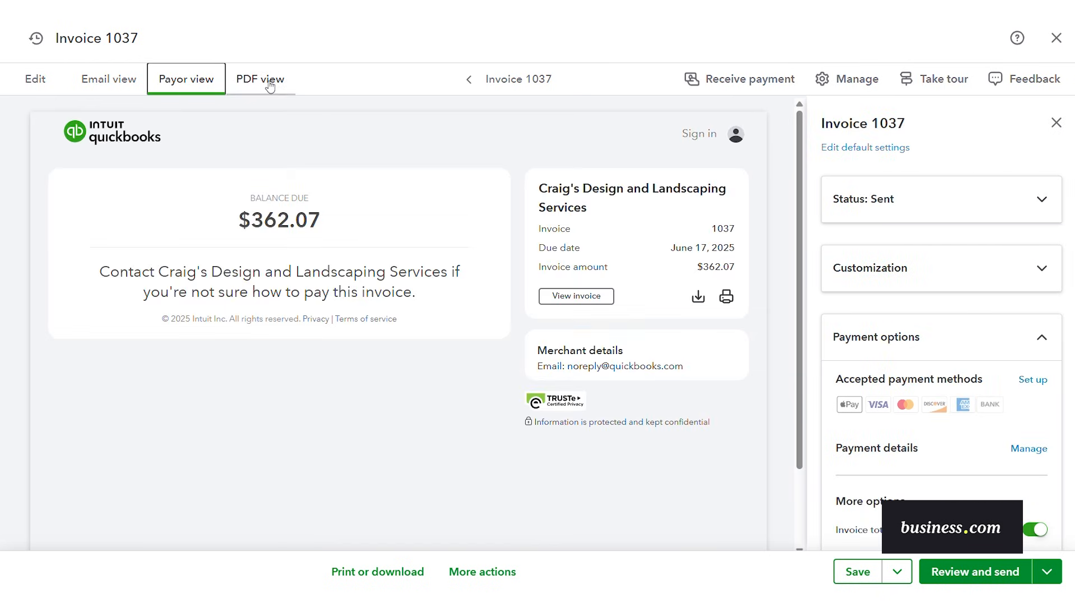
pyautogui.click(260, 78)
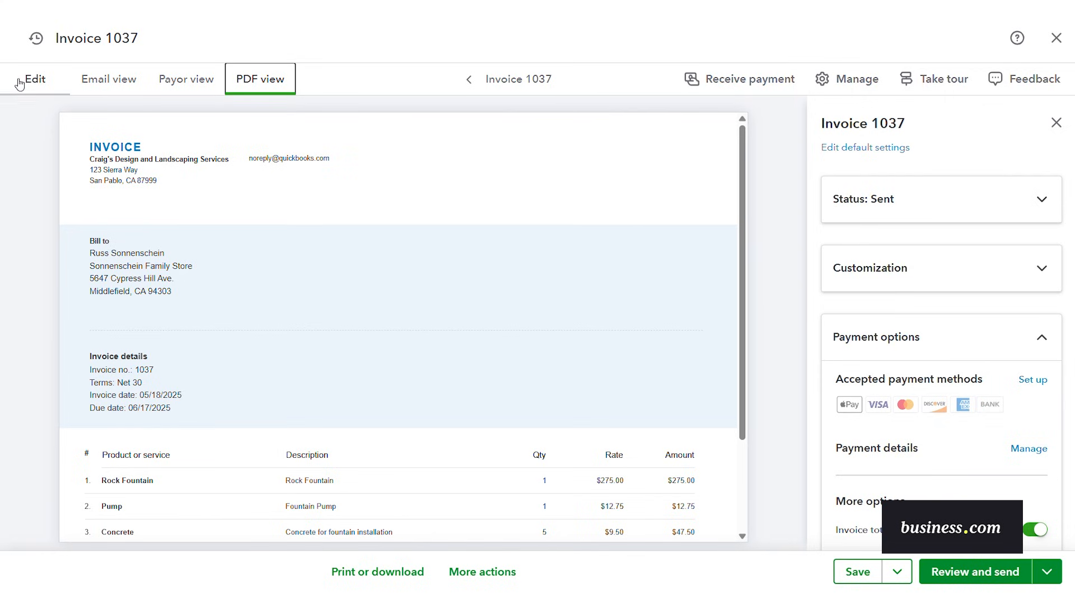
pyautogui.click(34, 78)
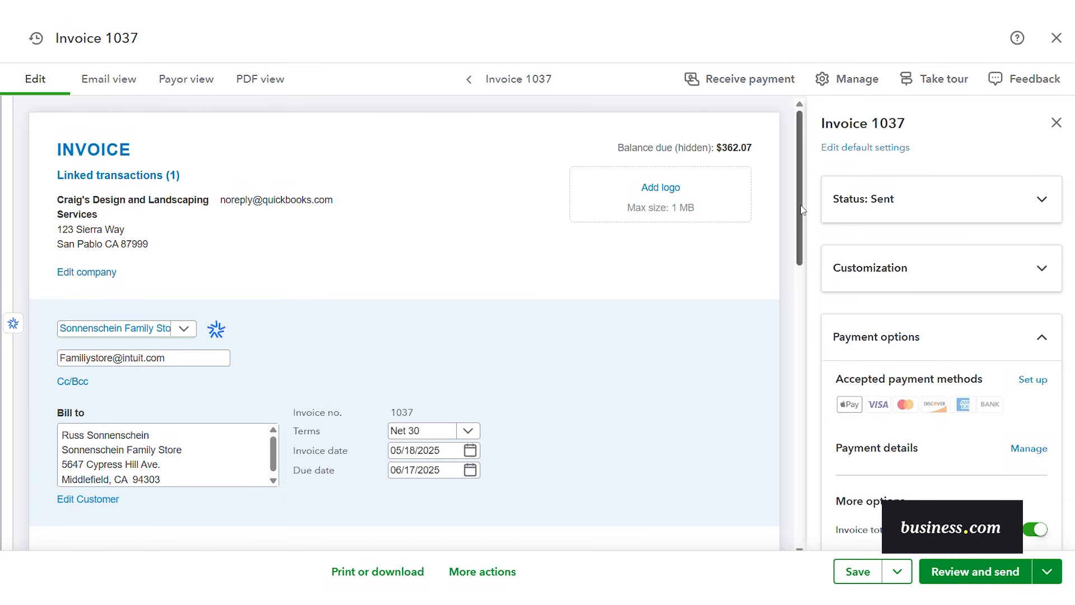
pyautogui.scroll(-3)
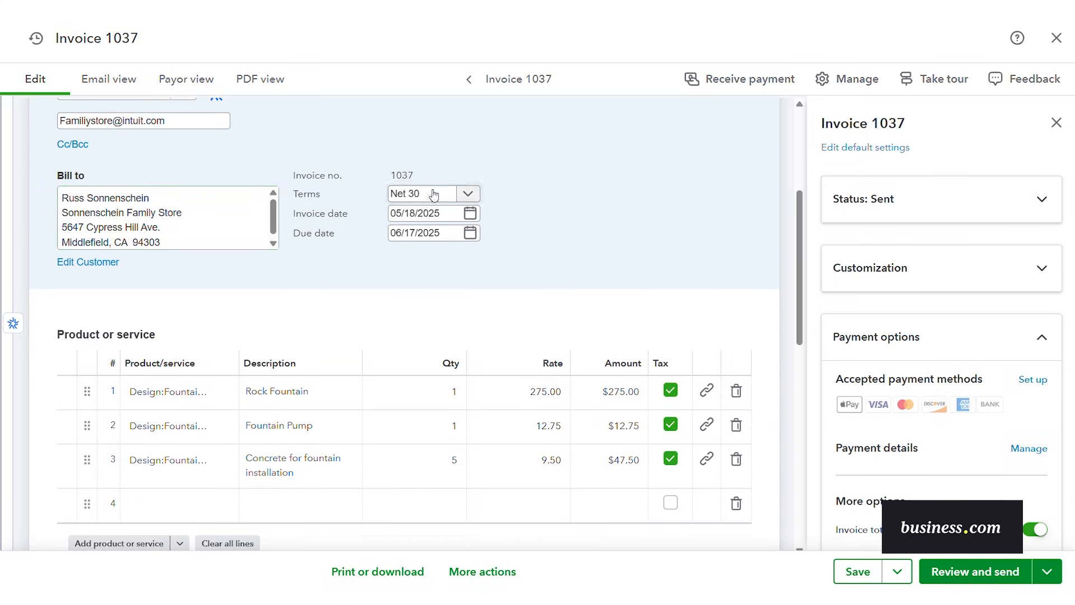
pyautogui.moveTo(762, 207)
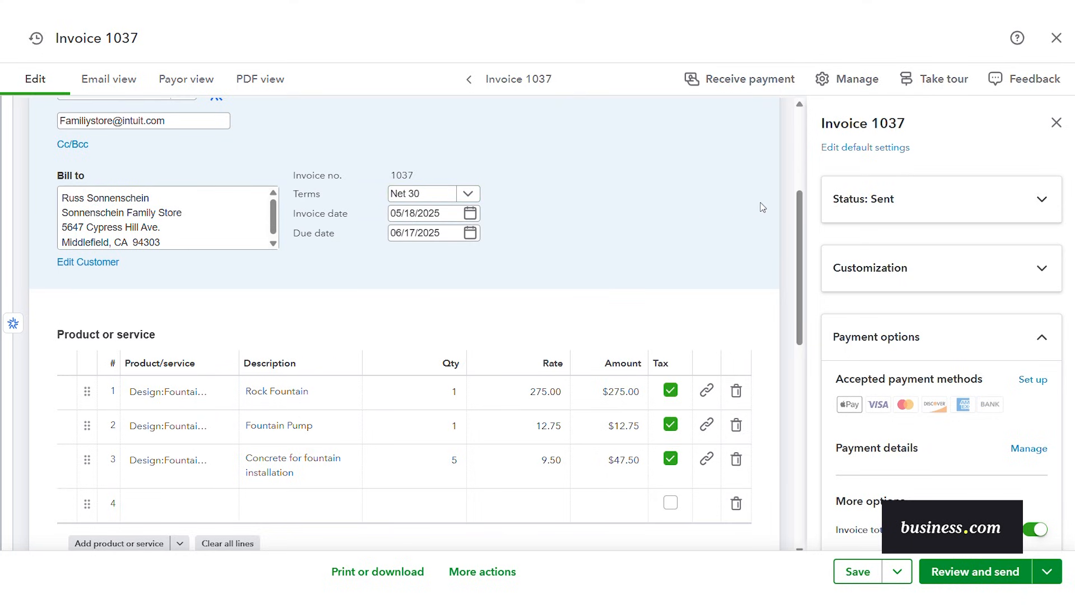
pyautogui.scroll(-3)
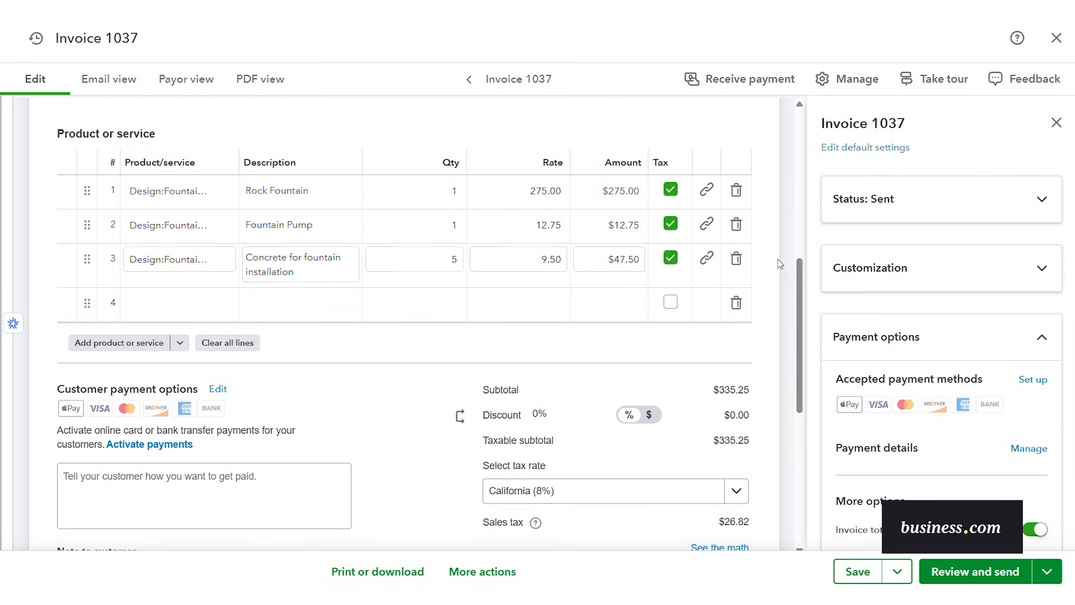
pyautogui.scroll(-3)
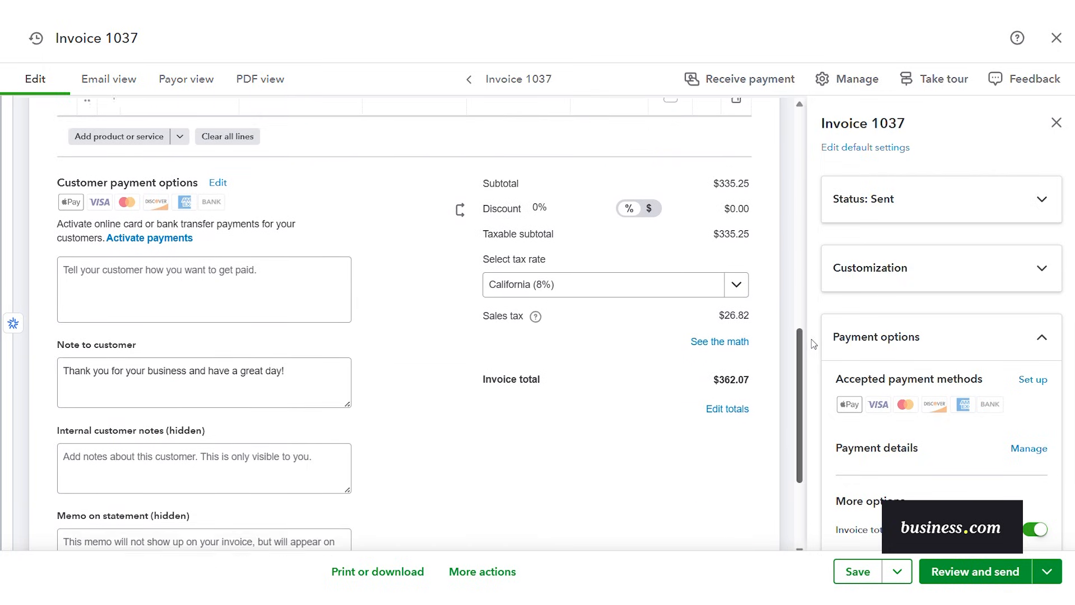
pyautogui.scroll(-3)
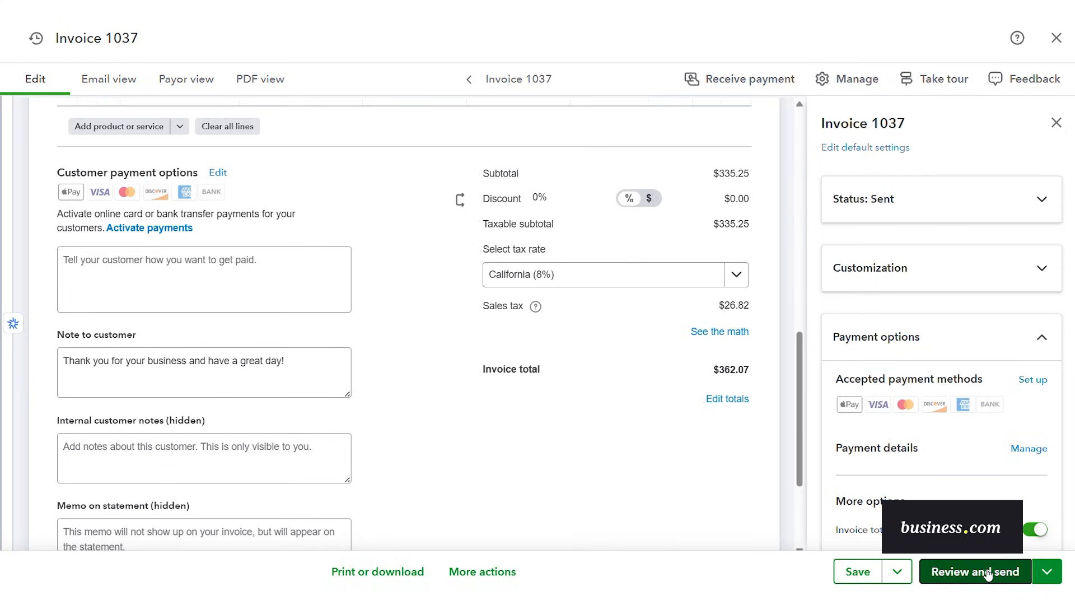
# - Save invoice 1037 and move on to the Review and send screen
pyautogui.click(856, 571)
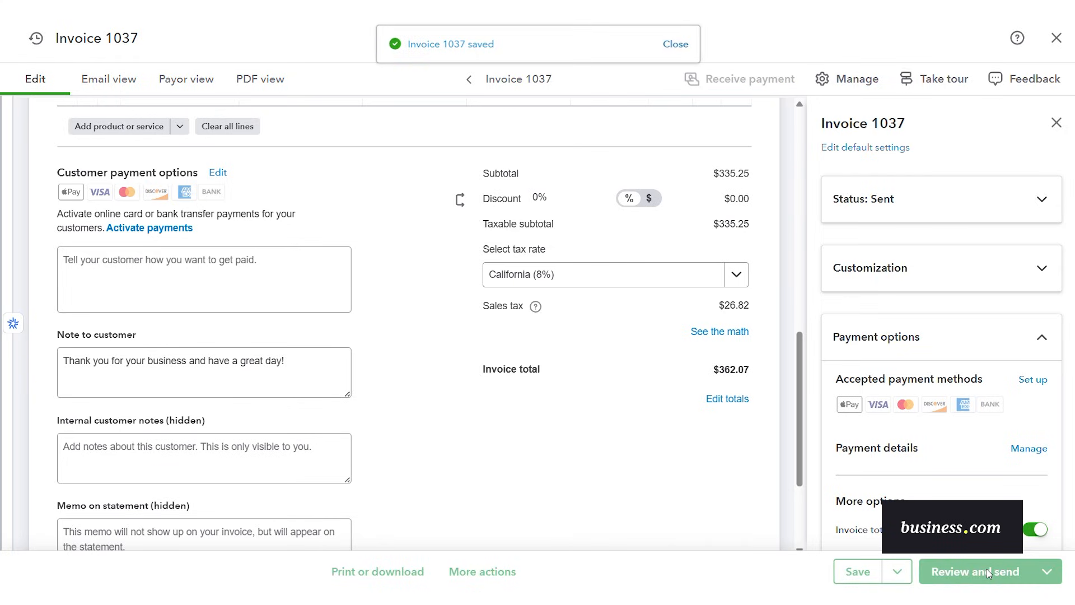
pyautogui.click(982, 571)
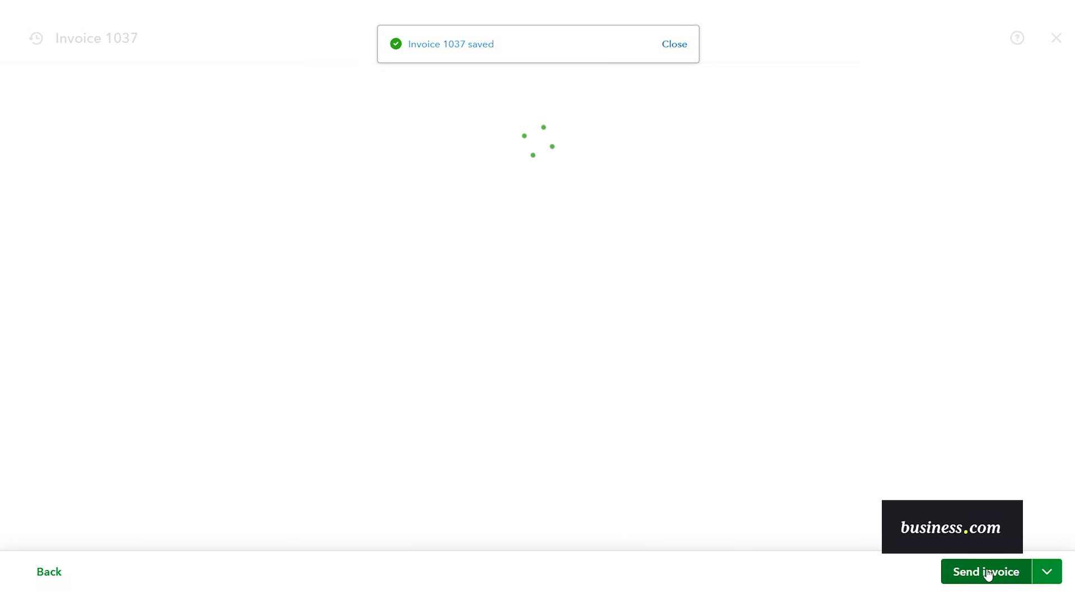
pyautogui.click(986, 571)
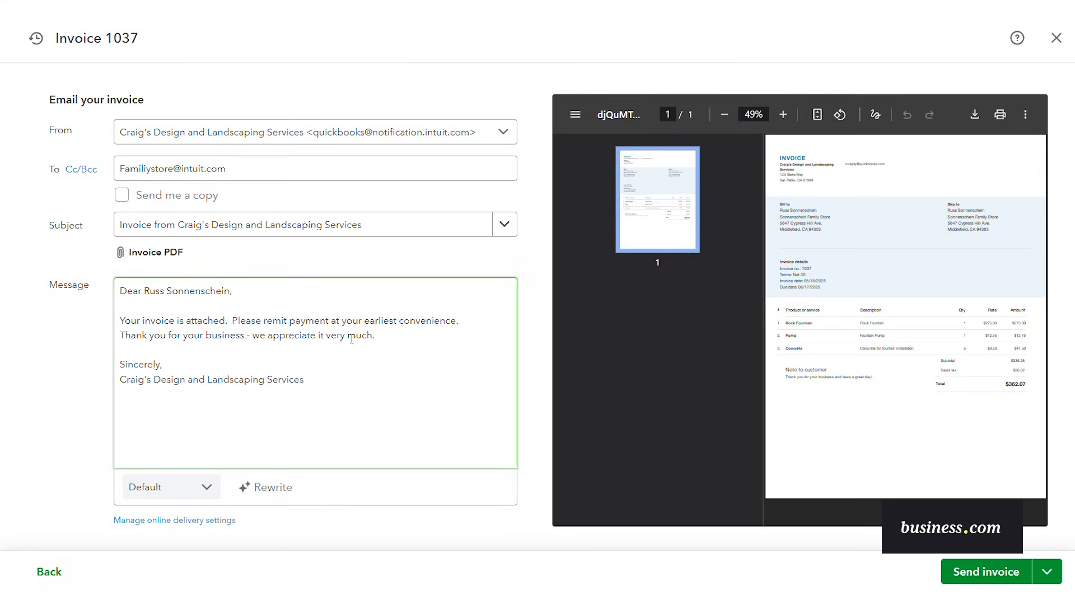
# - Rewrite the email message in a Friendly tone and send the invoice to Sonnenschein Family Store
pyautogui.click(170, 485)
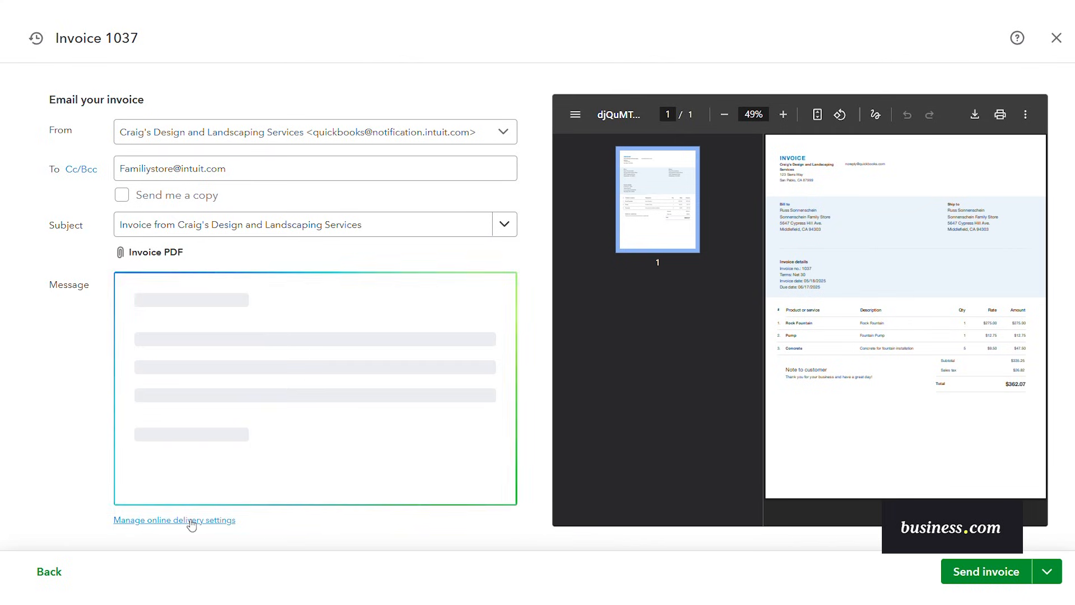
pyautogui.moveTo(175, 519)
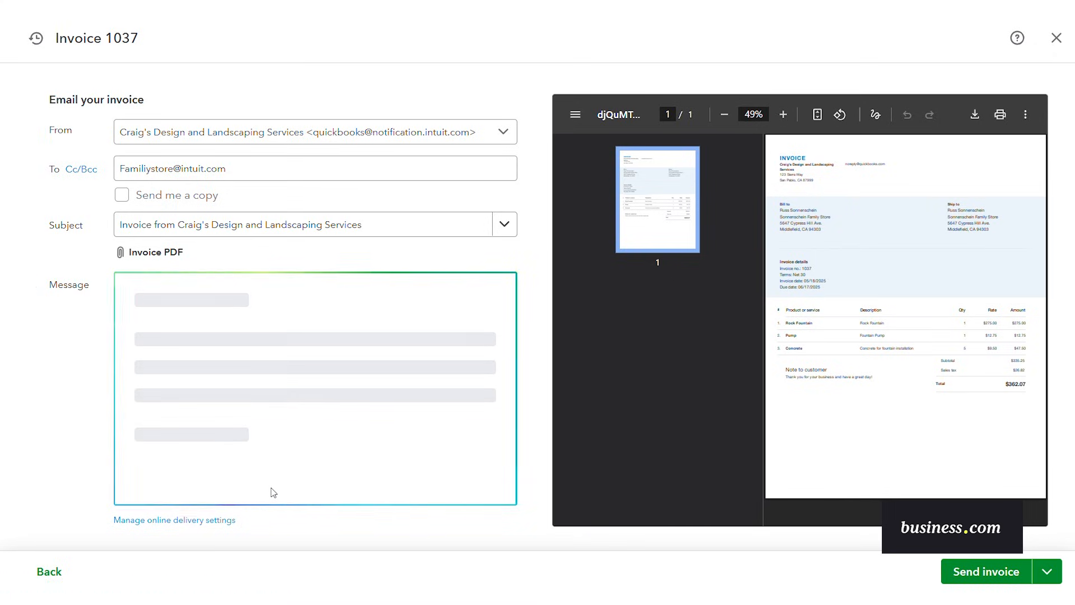
pyautogui.click(265, 485)
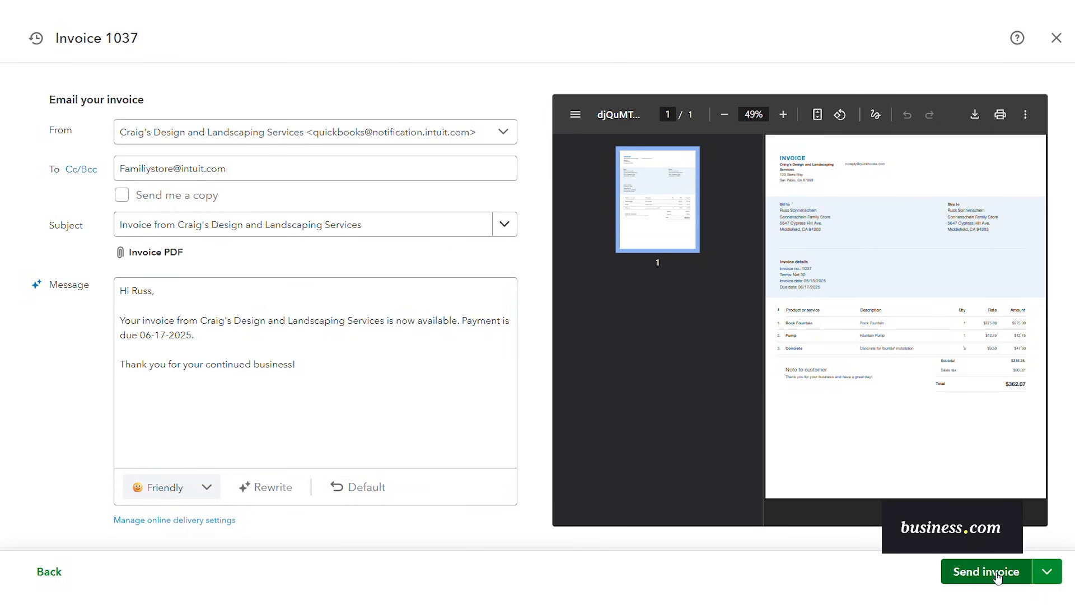
pyautogui.click(986, 571)
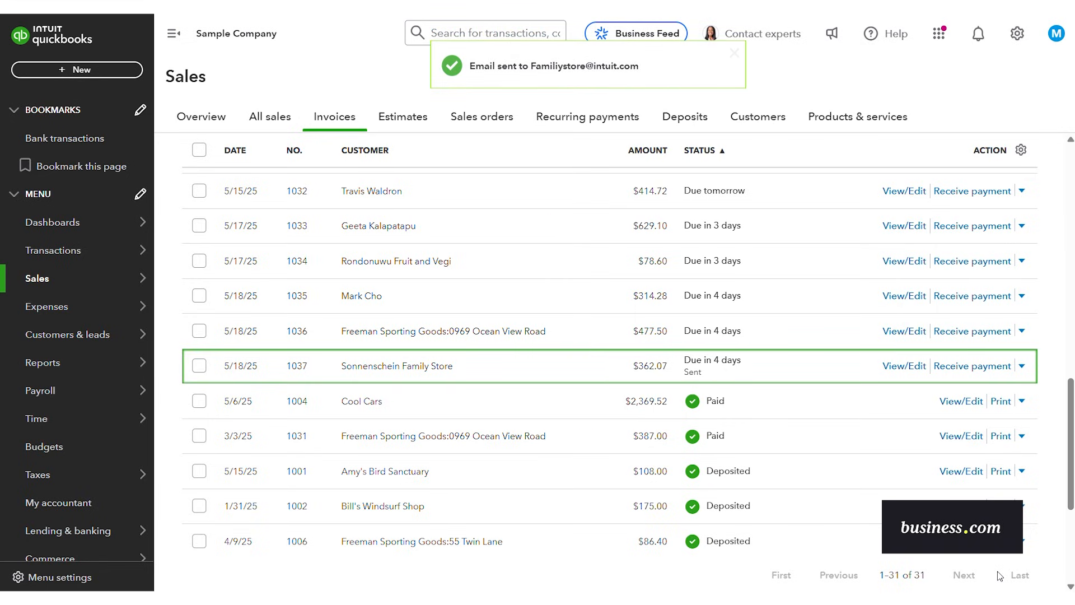
# - From Expenses > Vendors, bring up Bob's Burger Joint's $18.97 expense from 05/23/2025
pyautogui.click(732, 53)
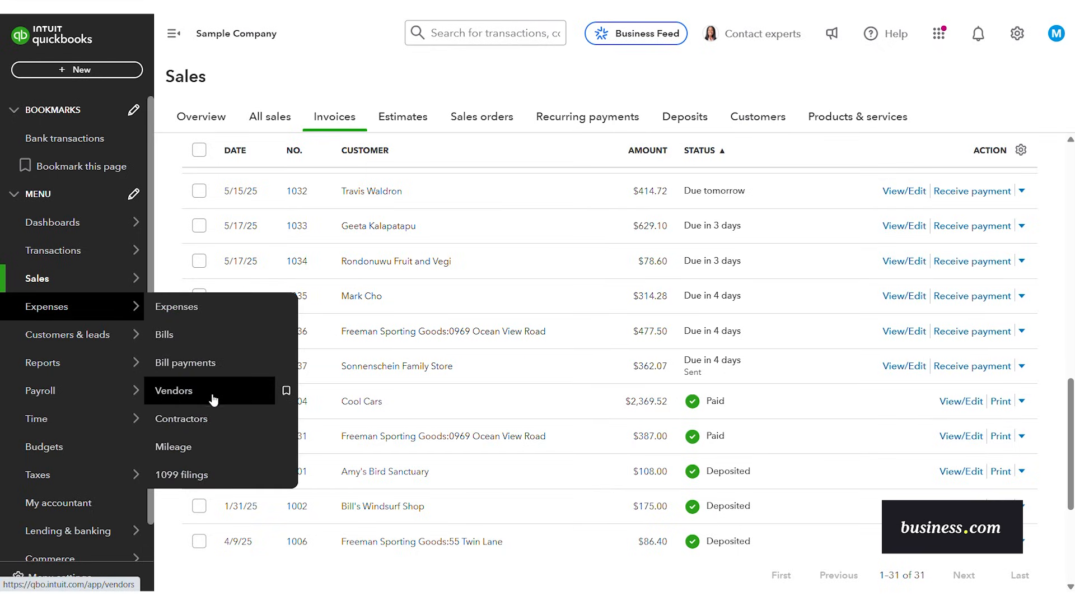
pyautogui.click(174, 390)
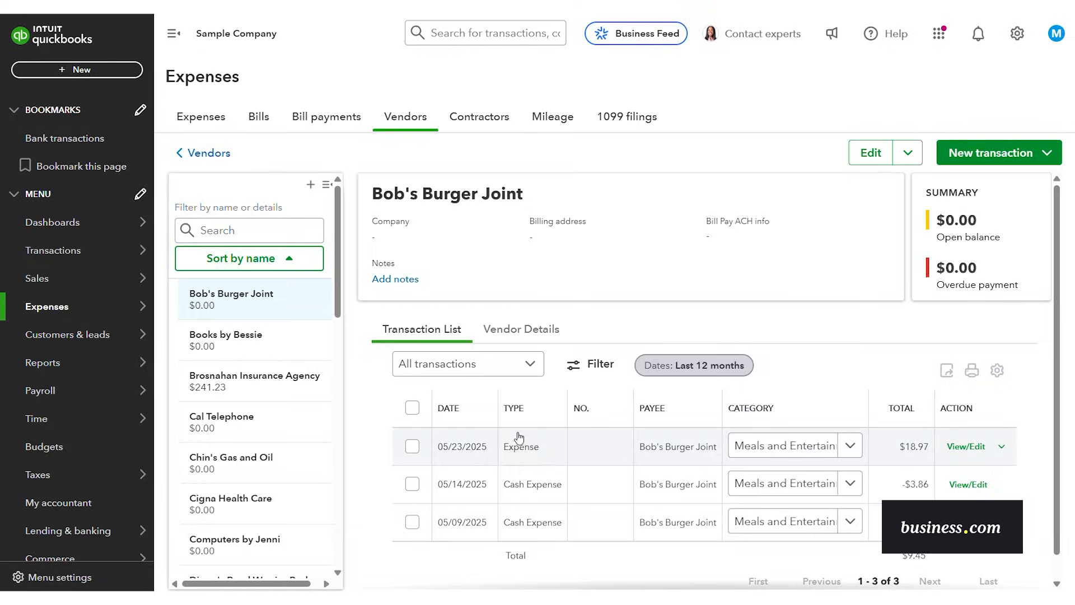
pyautogui.click(967, 446)
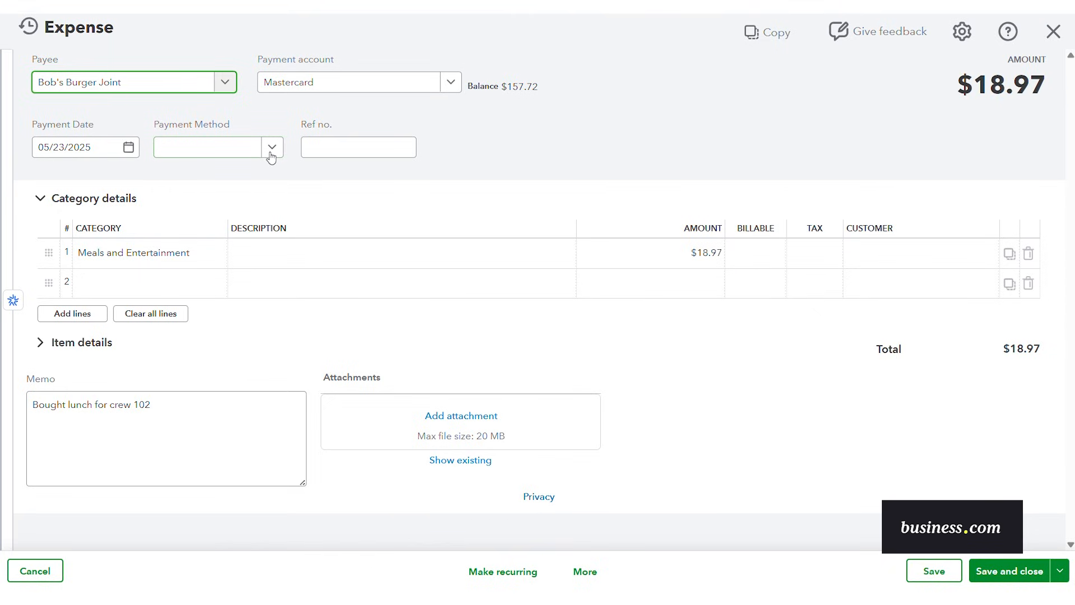
# - Review the expense's Memo field and close the expense
pyautogui.click(40, 199)
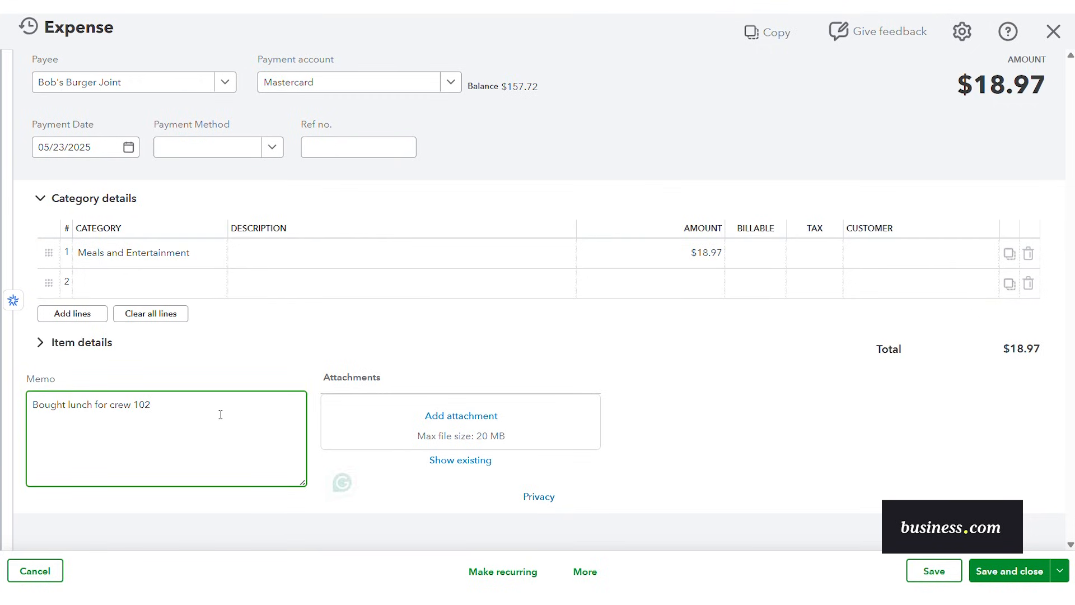
pyautogui.moveTo(763, 452)
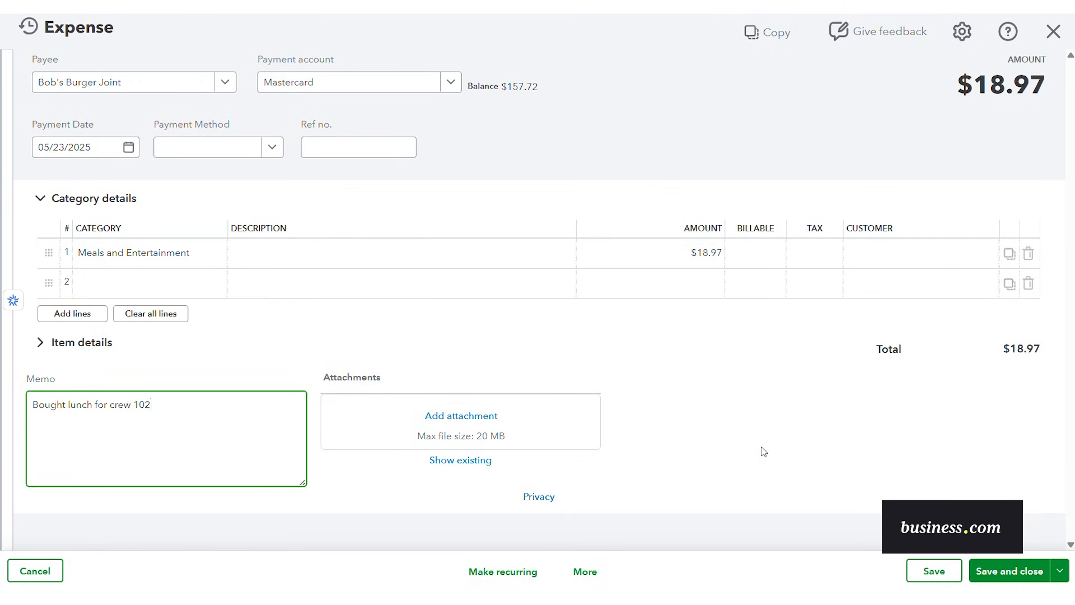
pyautogui.click(1009, 570)
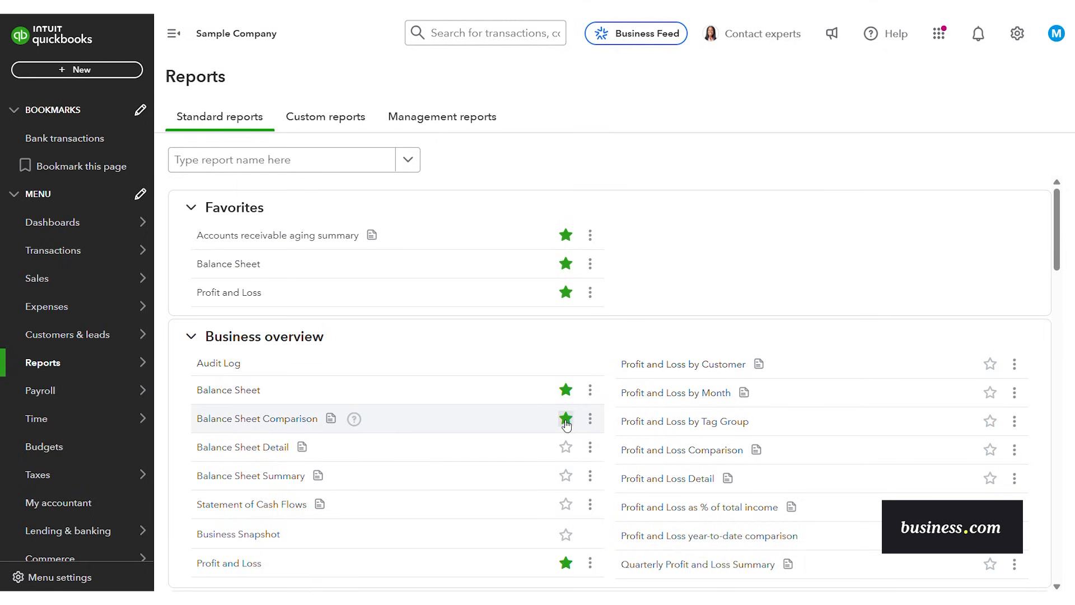
# - Unfavorite the Balance Sheet Comparison report, leaving three Favorites
pyautogui.click(564, 418)
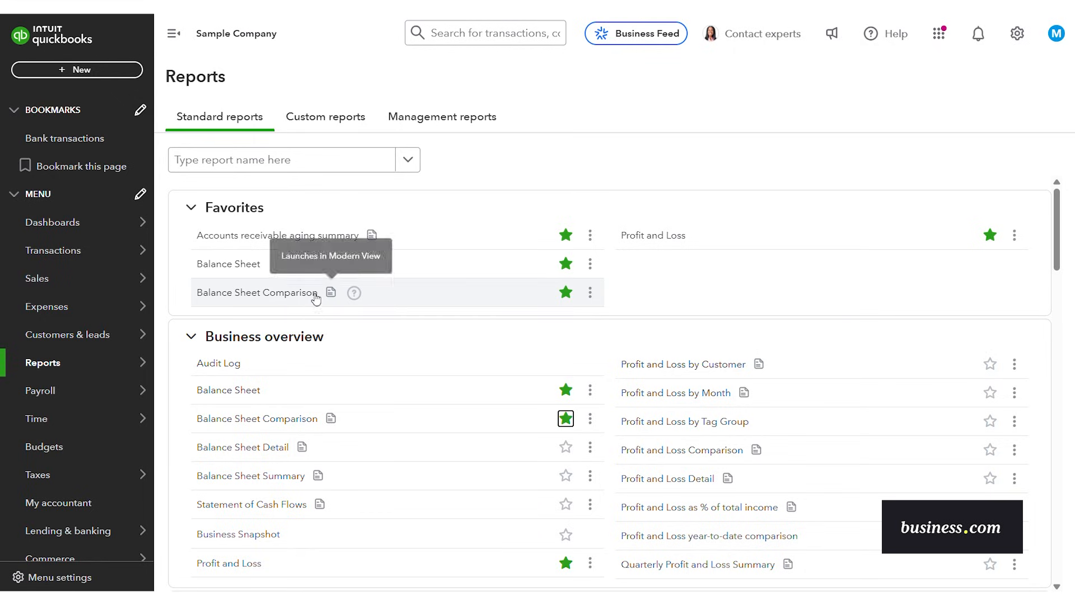
pyautogui.click(565, 419)
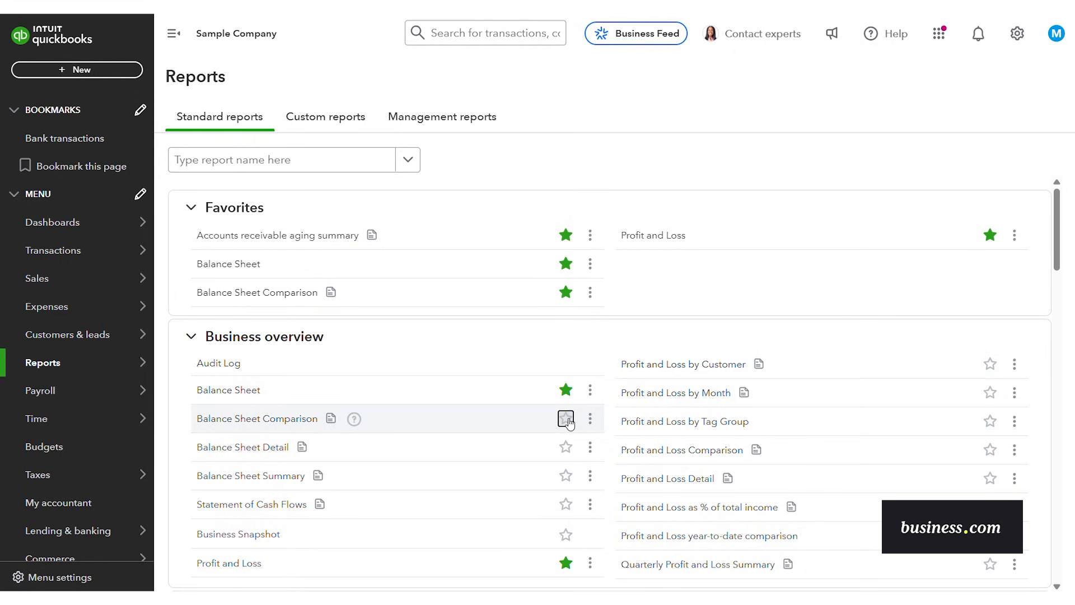
pyautogui.click(565, 418)
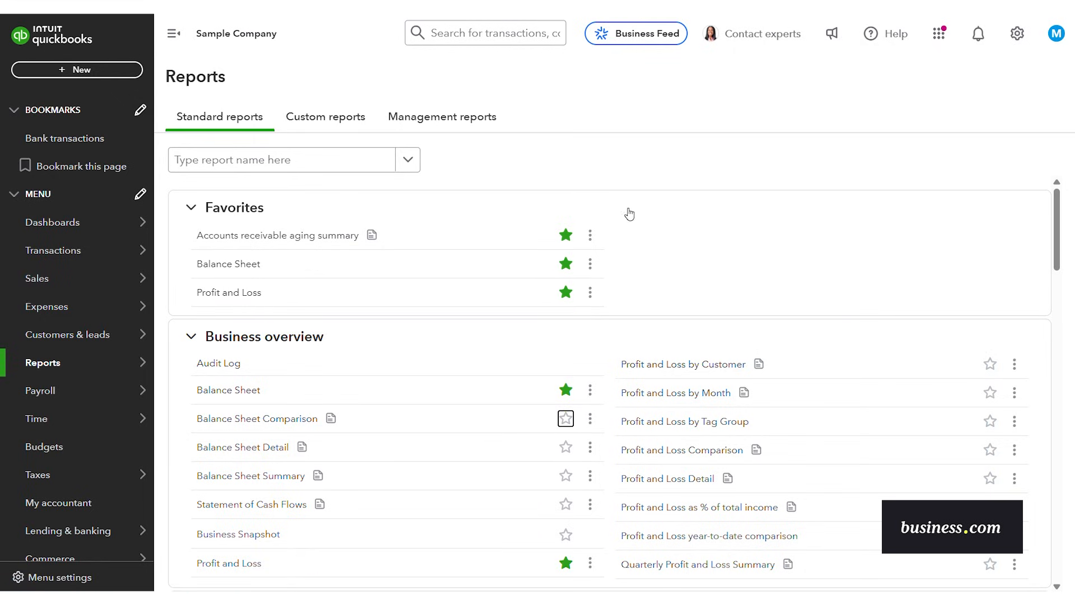
pyautogui.moveTo(655, 236)
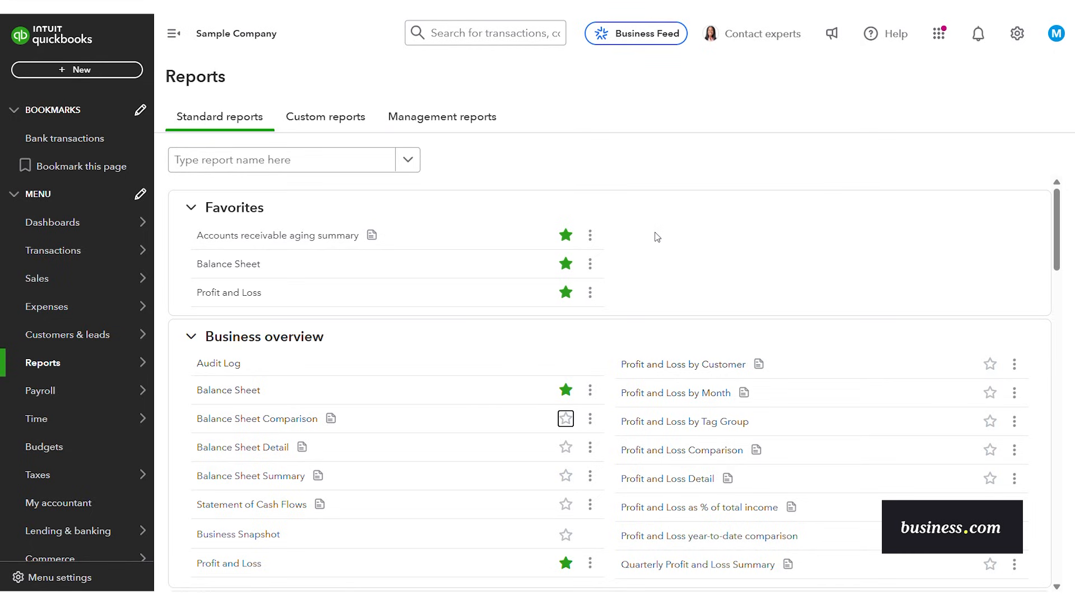
pyautogui.moveTo(1058, 199)
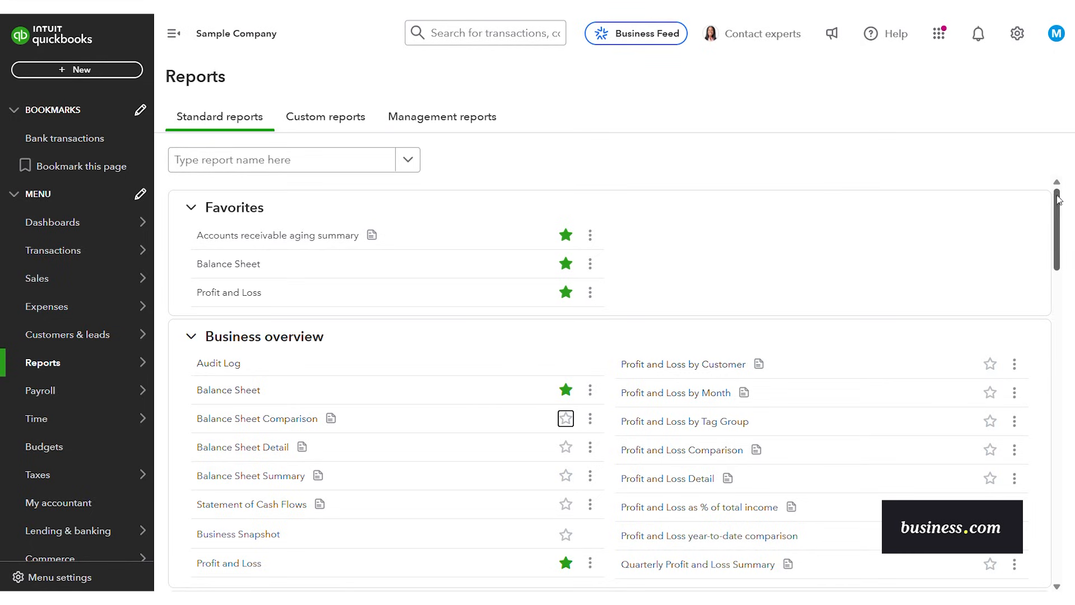
# - Scroll down through the standard reports list
pyautogui.scroll(-3)
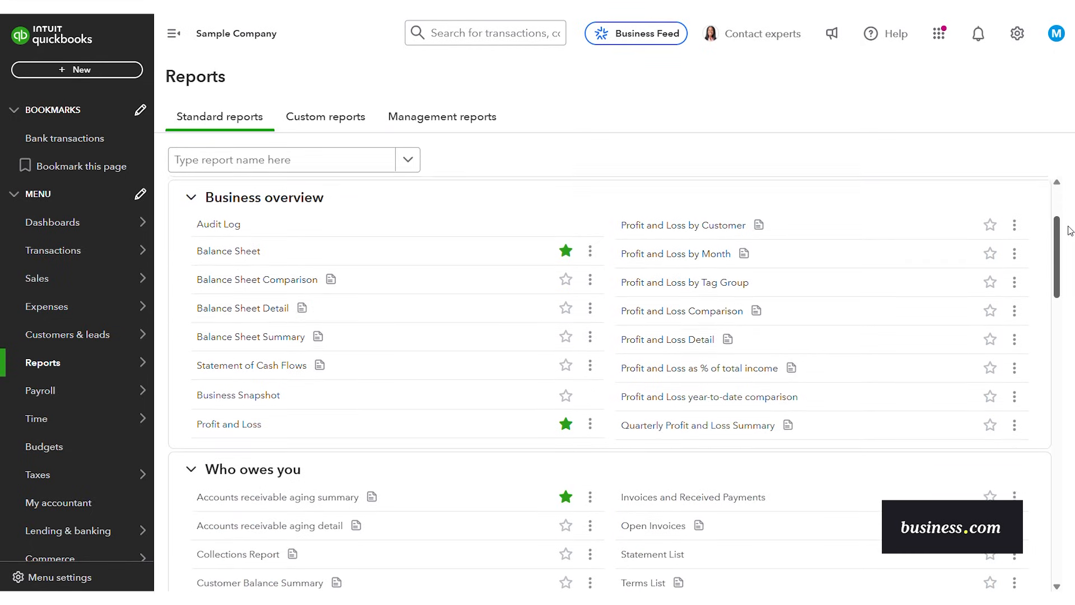
pyautogui.scroll(-3)
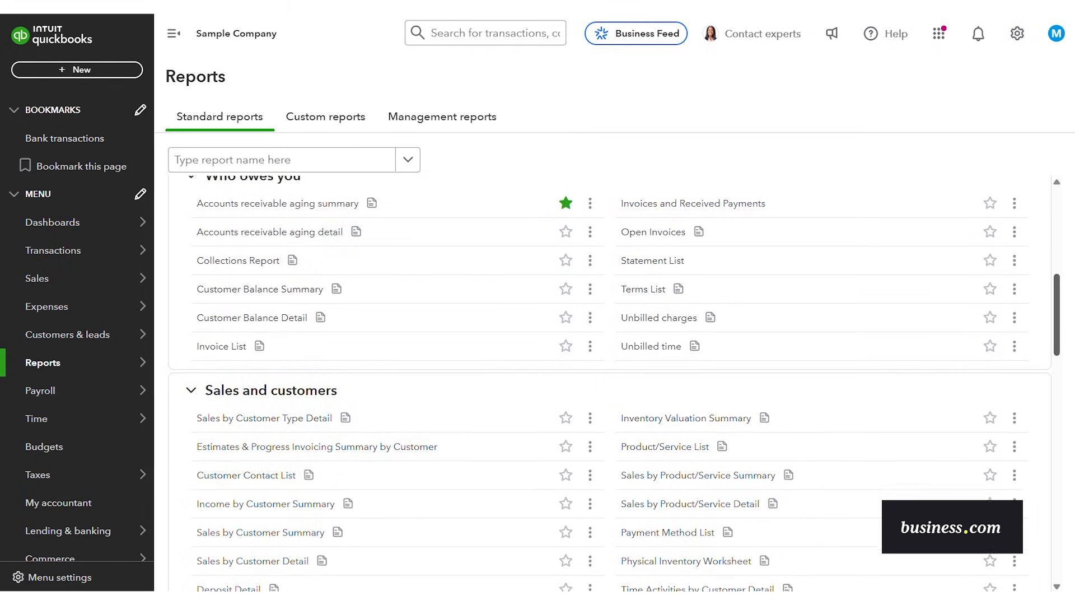
pyautogui.scroll(-3)
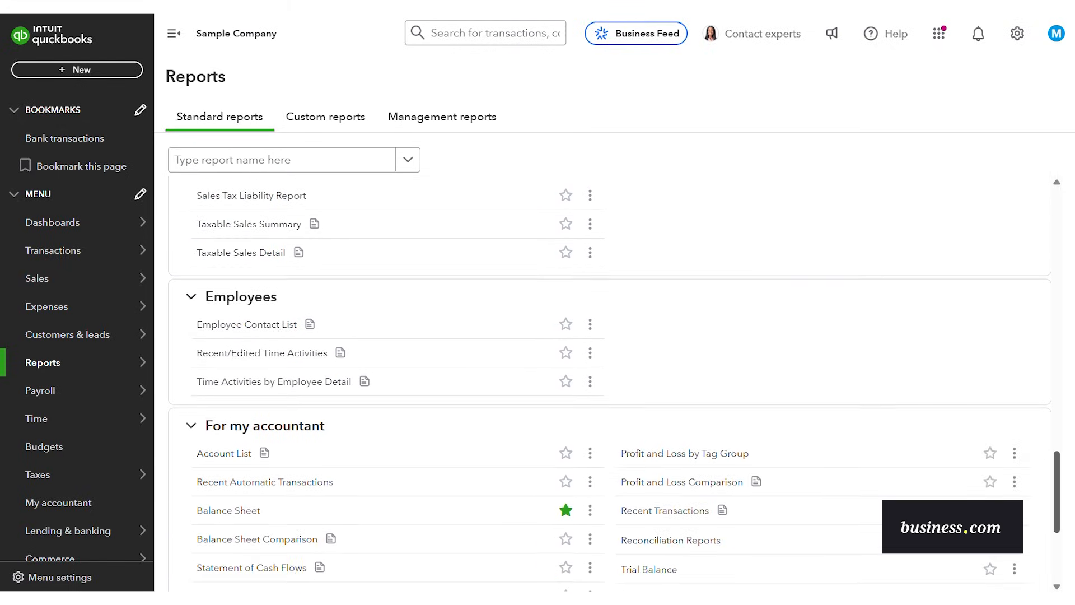
pyautogui.scroll(-3)
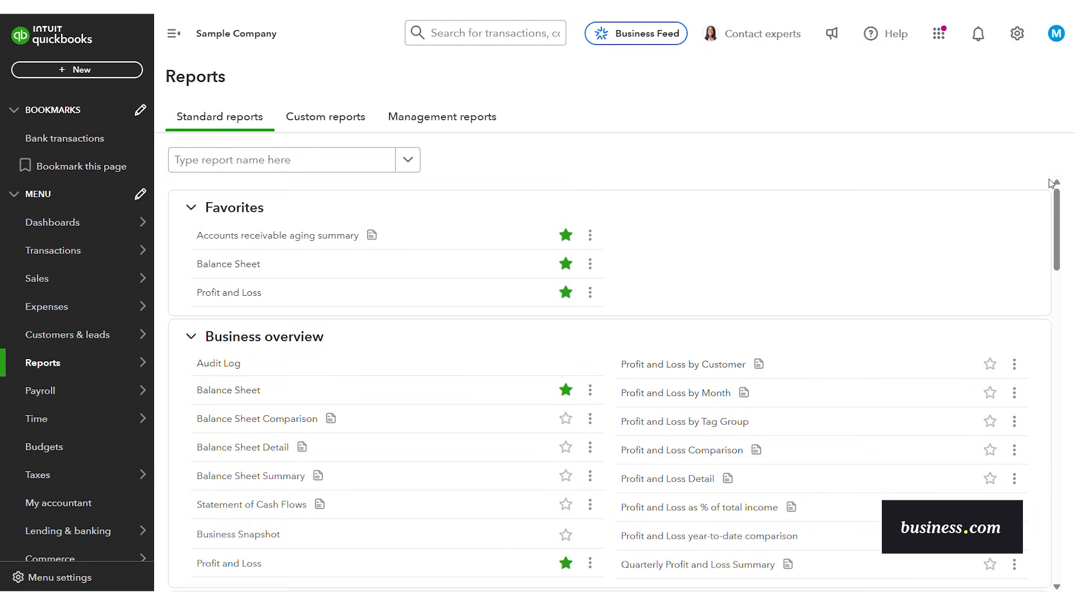
pyautogui.moveTo(837, 243)
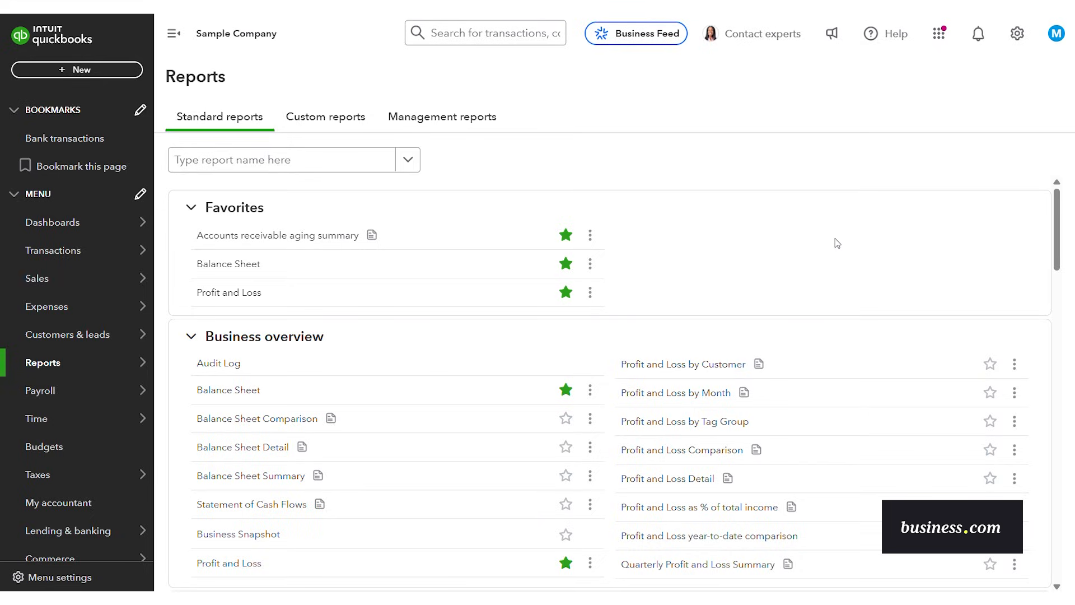
pyautogui.moveTo(507, 291)
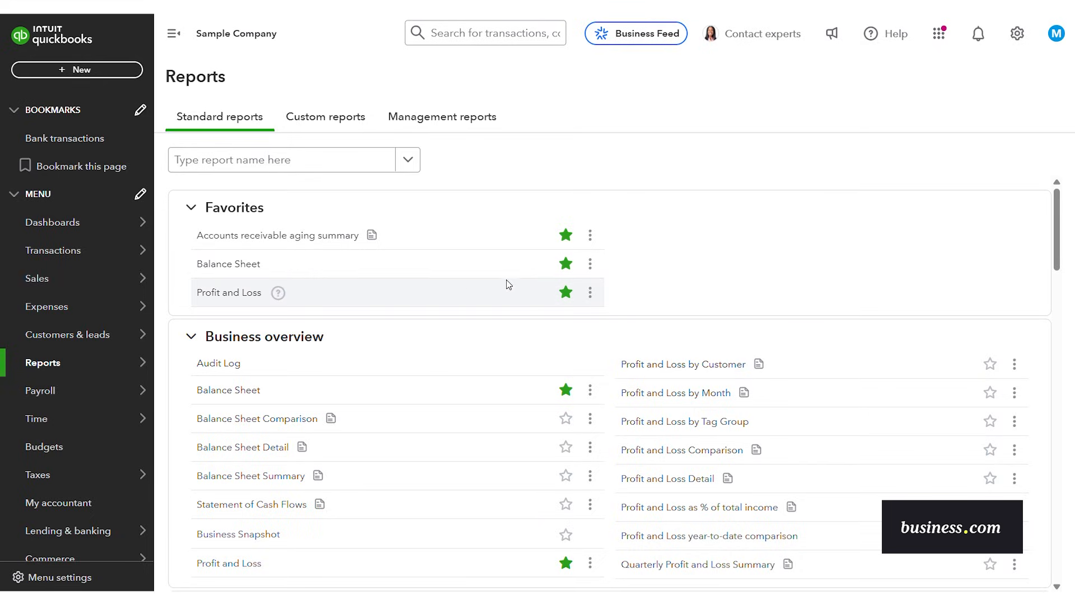
# - Run the Profit and Loss report and scroll down to Net Income of $1,642.46
pyautogui.click(229, 293)
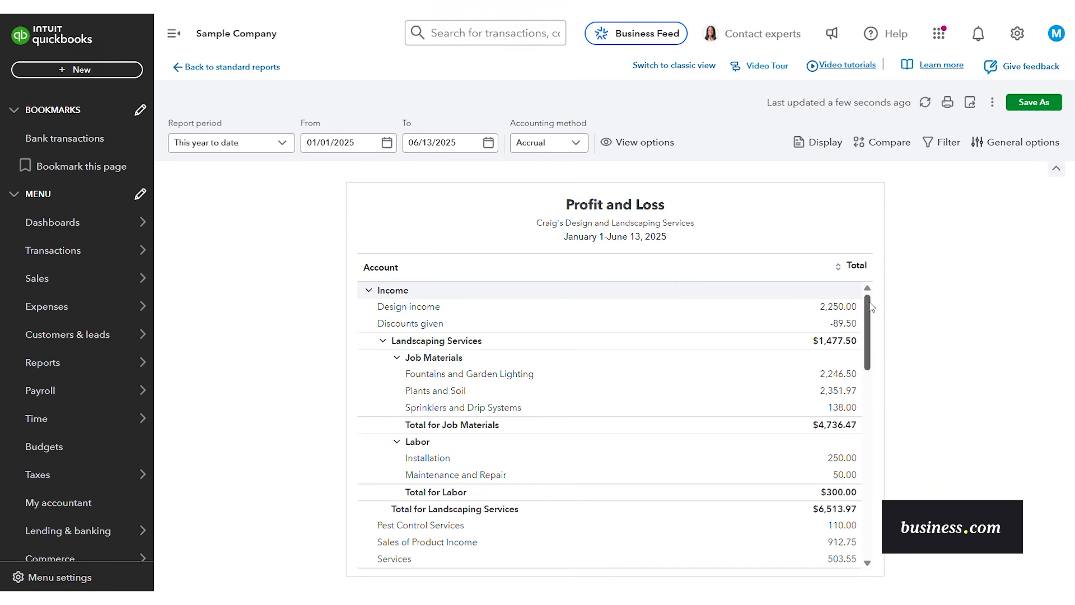
pyautogui.scroll(-3)
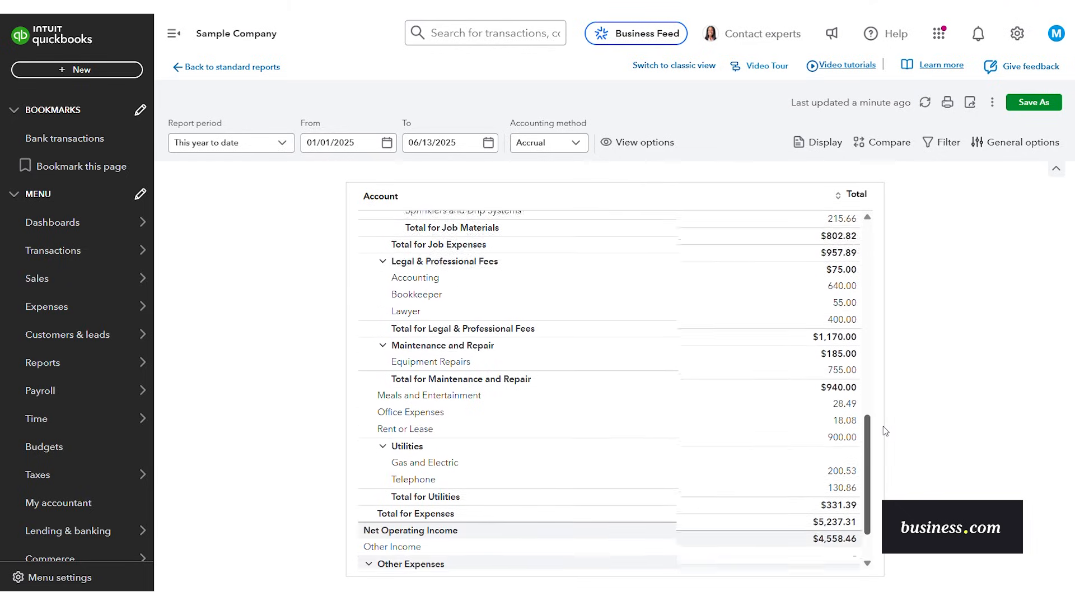
pyautogui.scroll(-3)
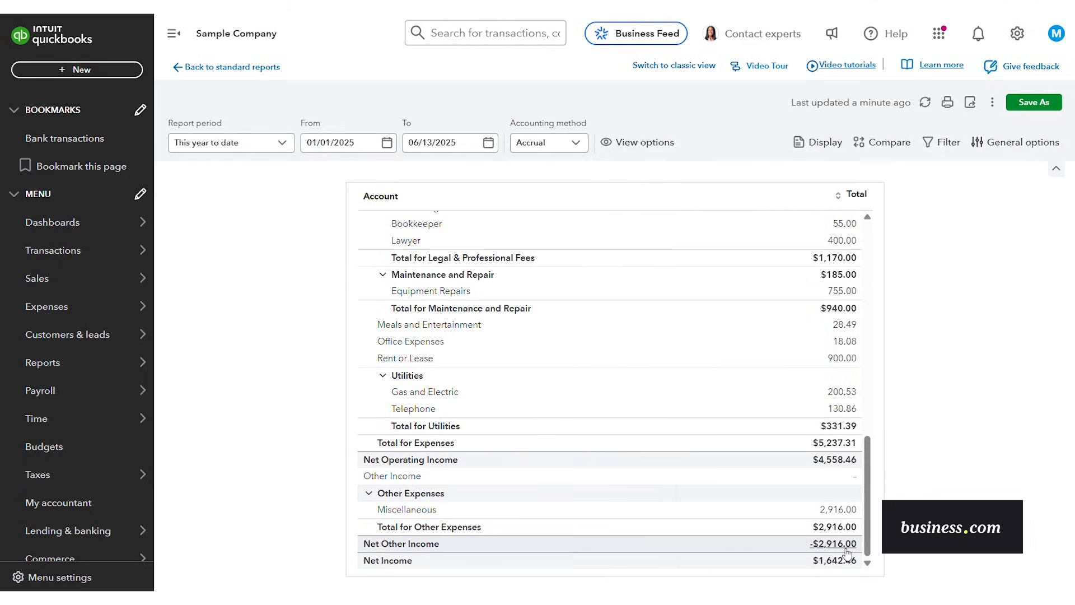
pyautogui.moveTo(926, 261)
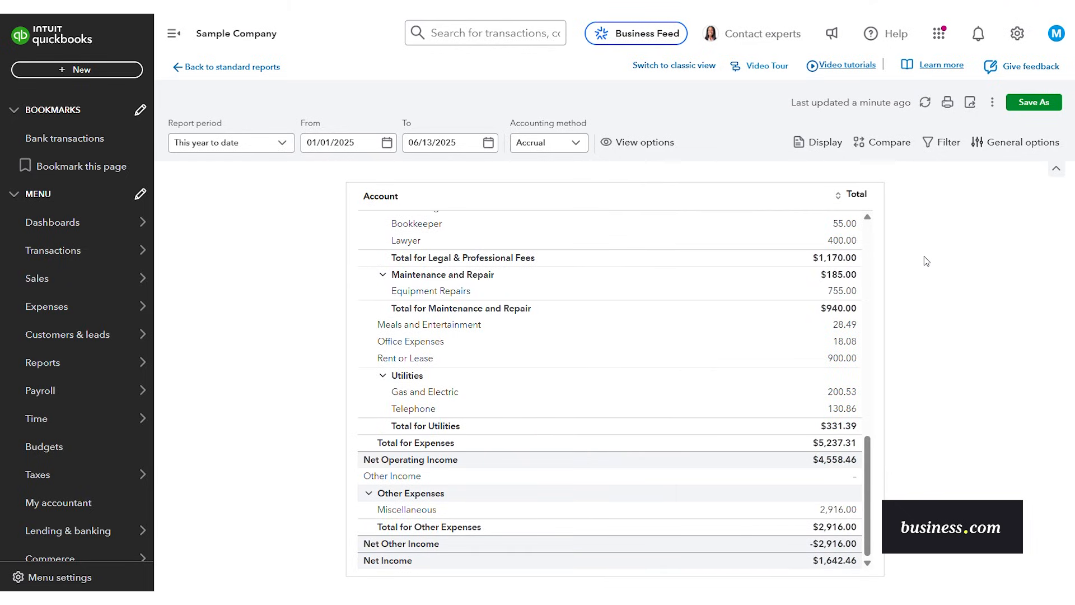
pyautogui.moveTo(945, 269)
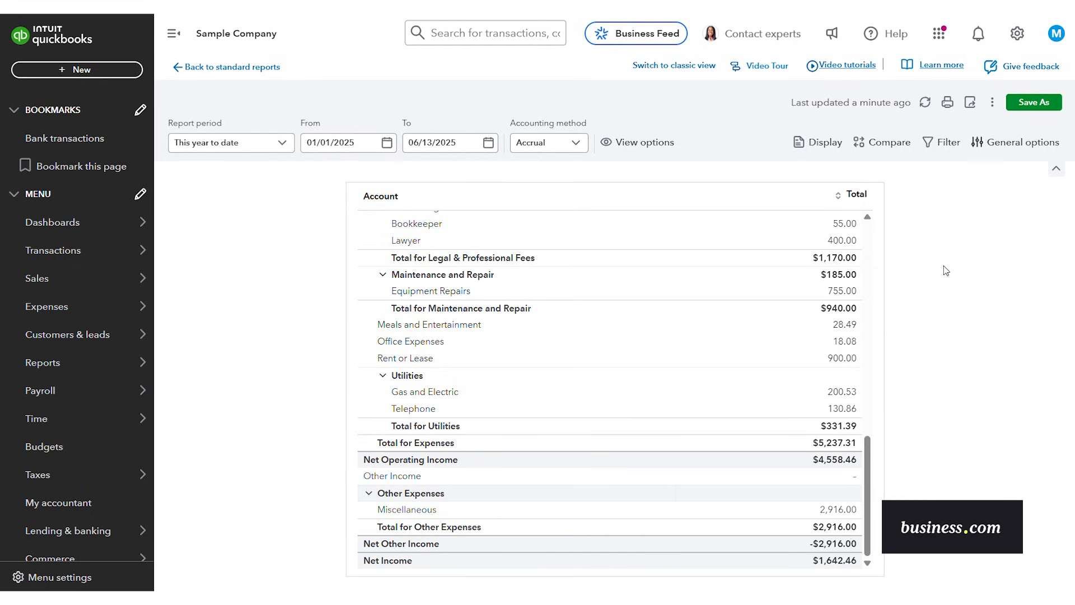
pyautogui.moveTo(1007, 272)
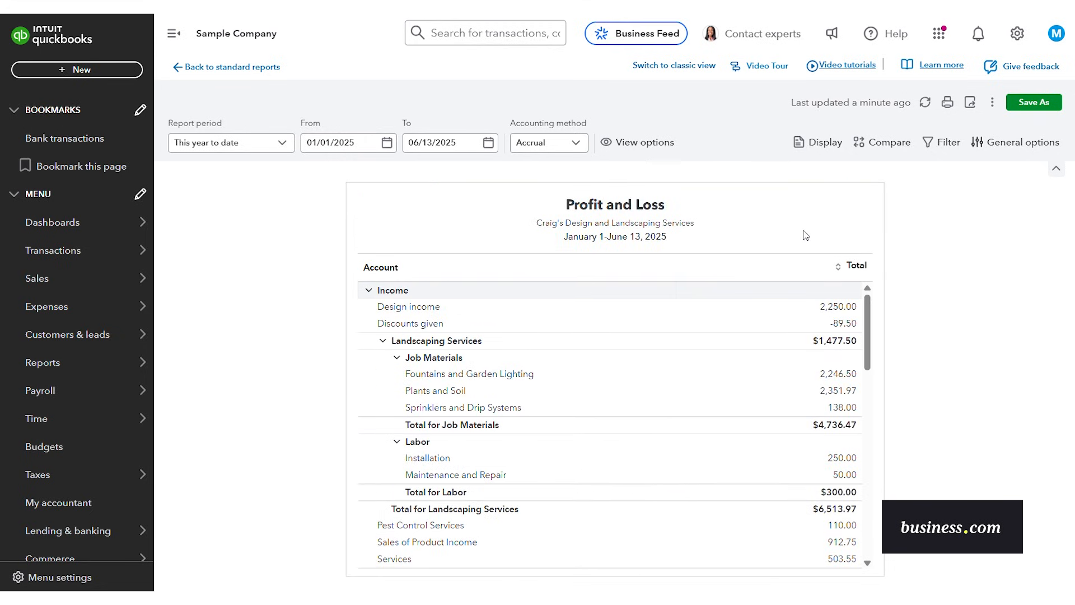
pyautogui.click(230, 142)
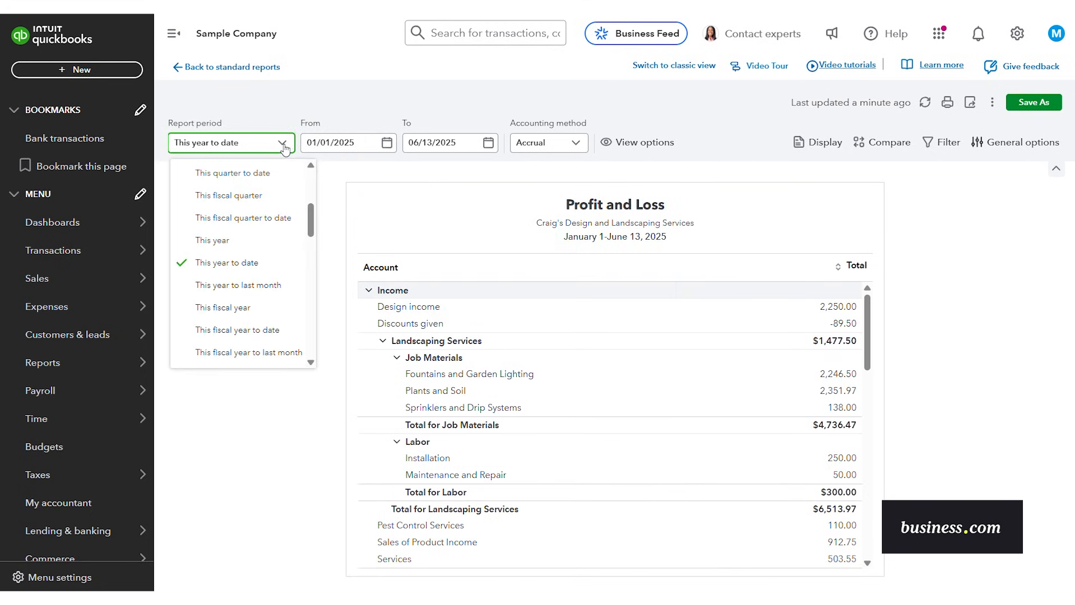
pyautogui.click(343, 142)
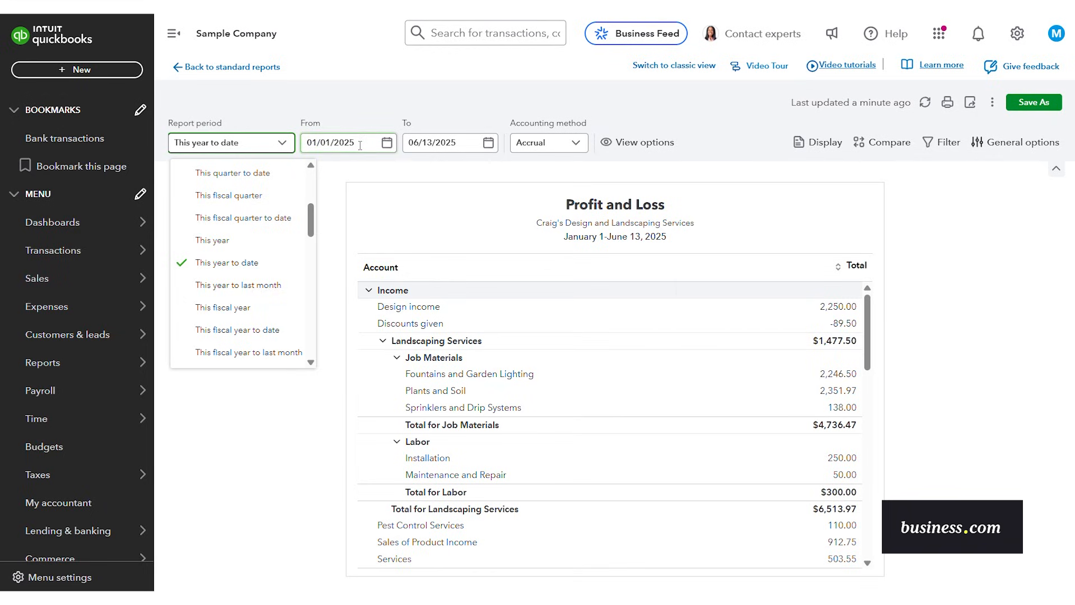
pyautogui.click(393, 142)
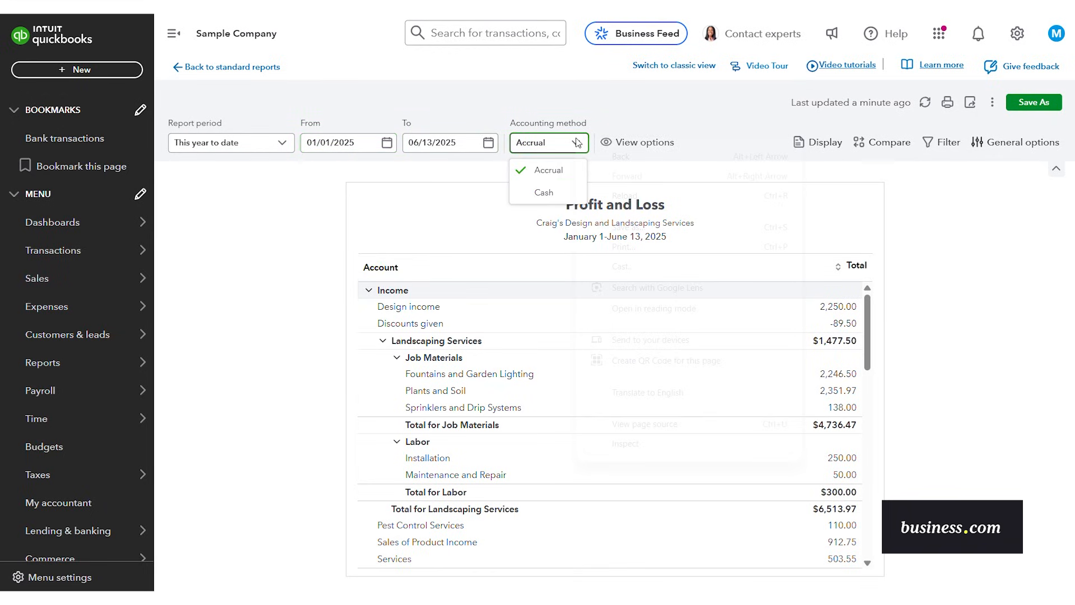
pyautogui.click(888, 142)
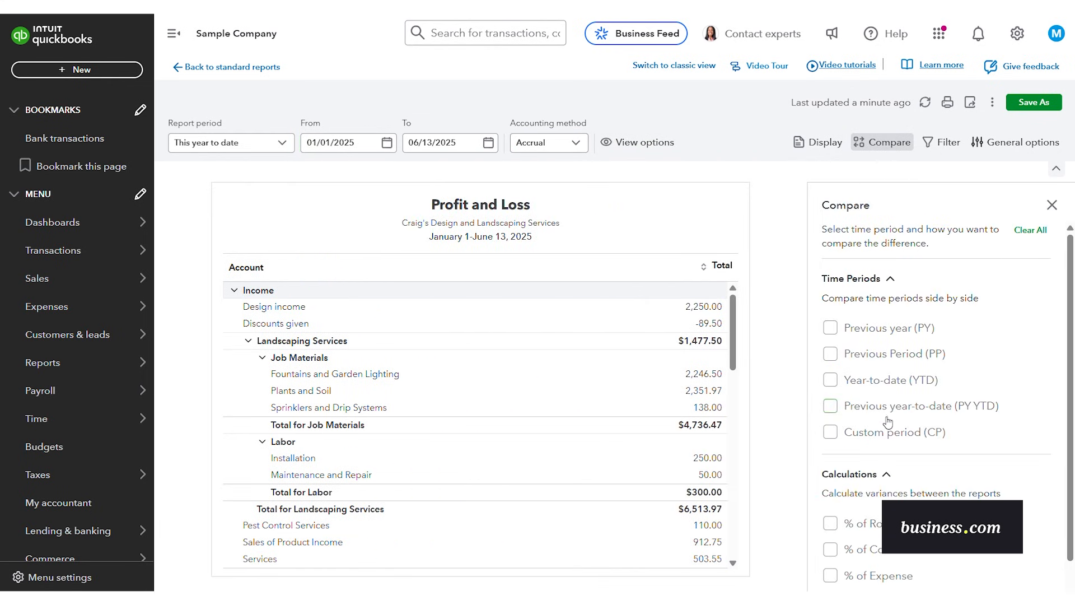
pyautogui.moveTo(917, 250)
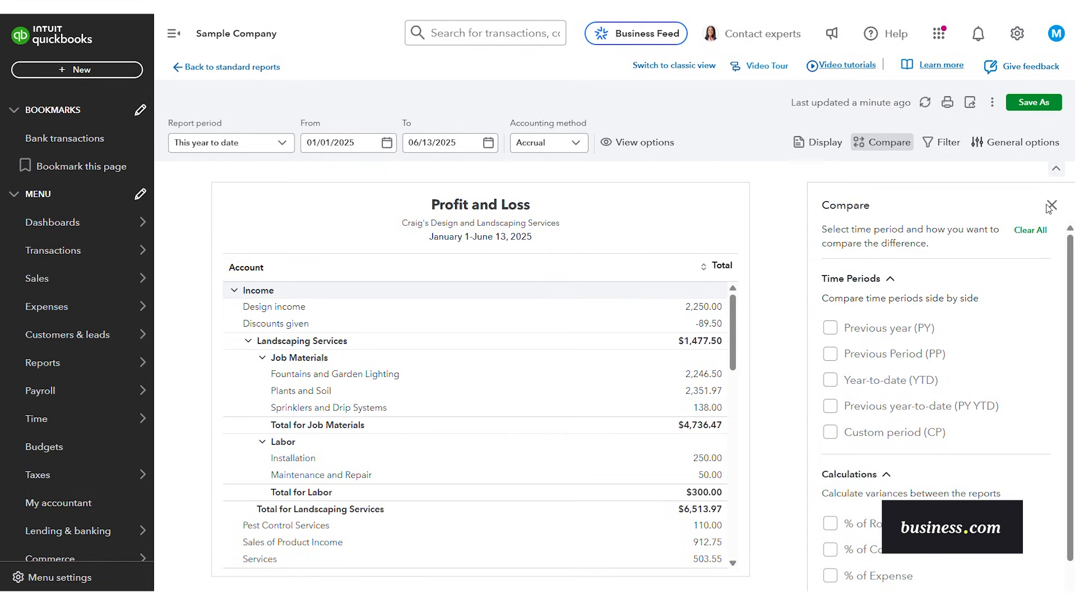
pyautogui.click(1051, 206)
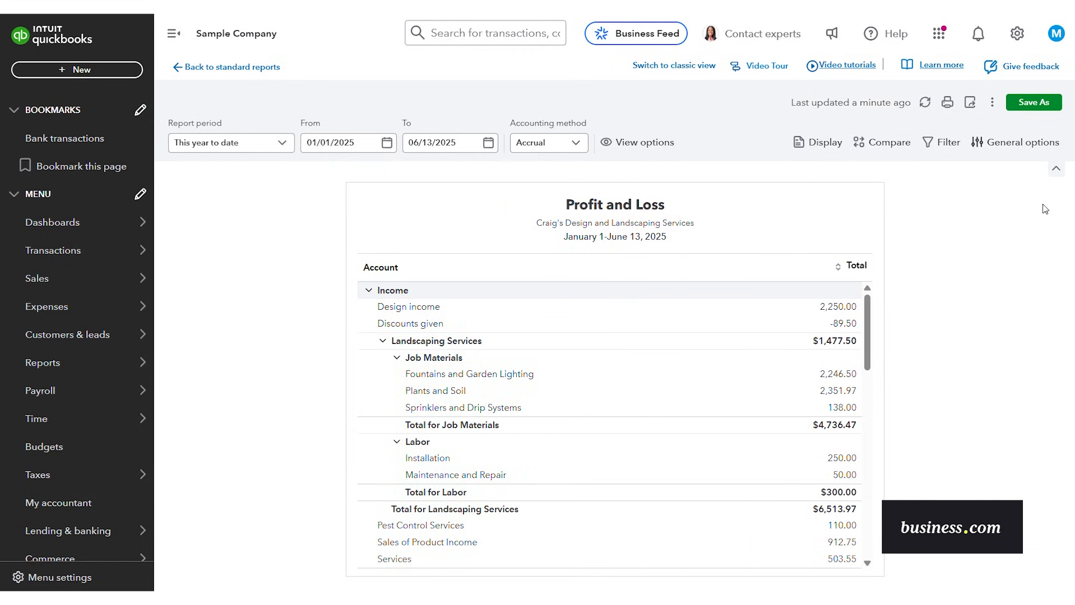
pyautogui.click(970, 102)
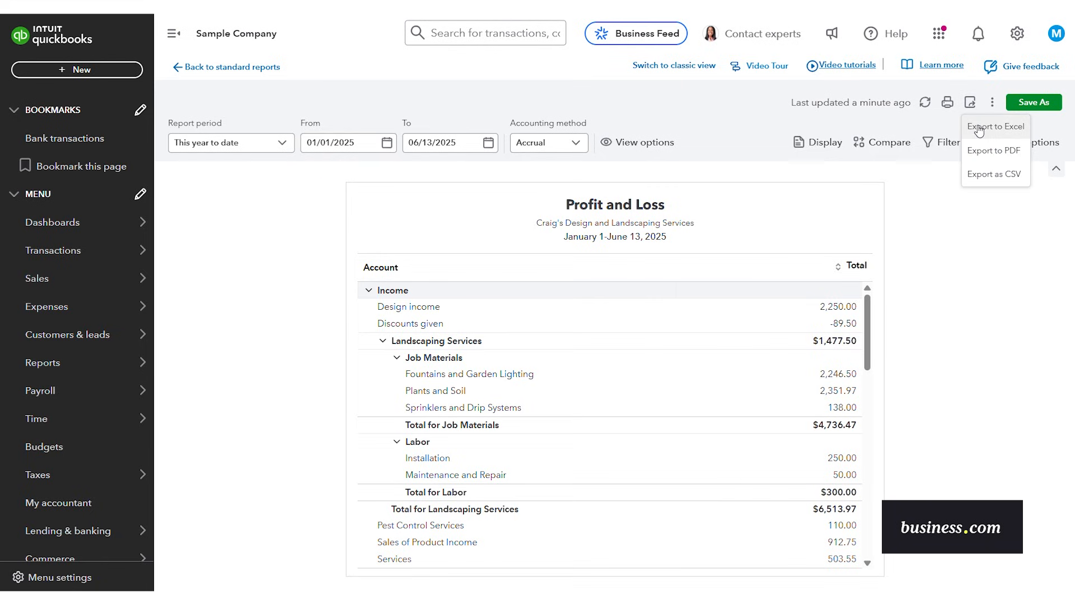
pyautogui.moveTo(965, 212)
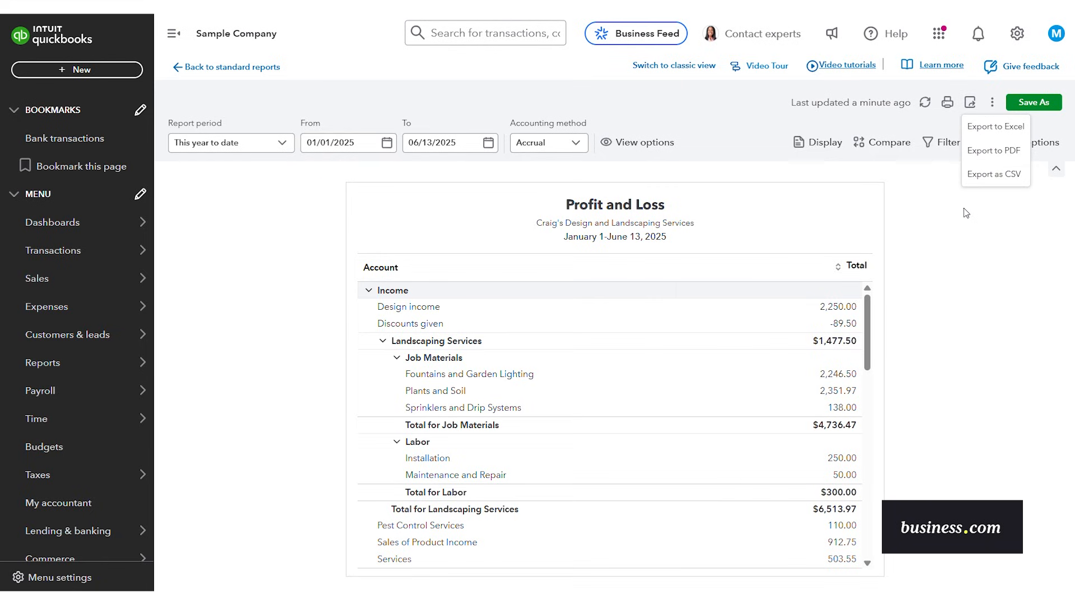
pyautogui.click(970, 102)
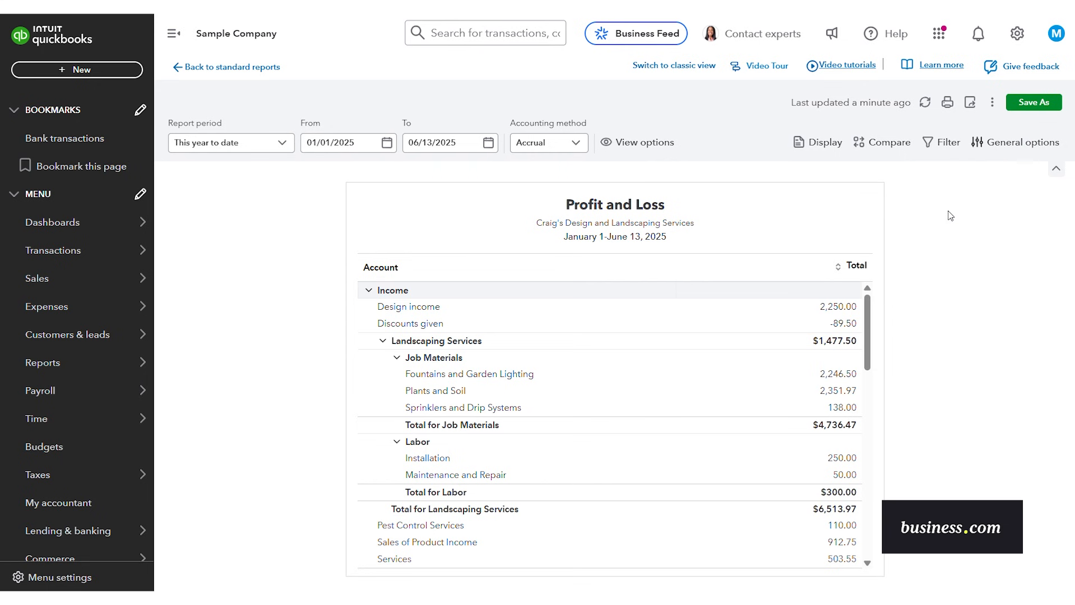